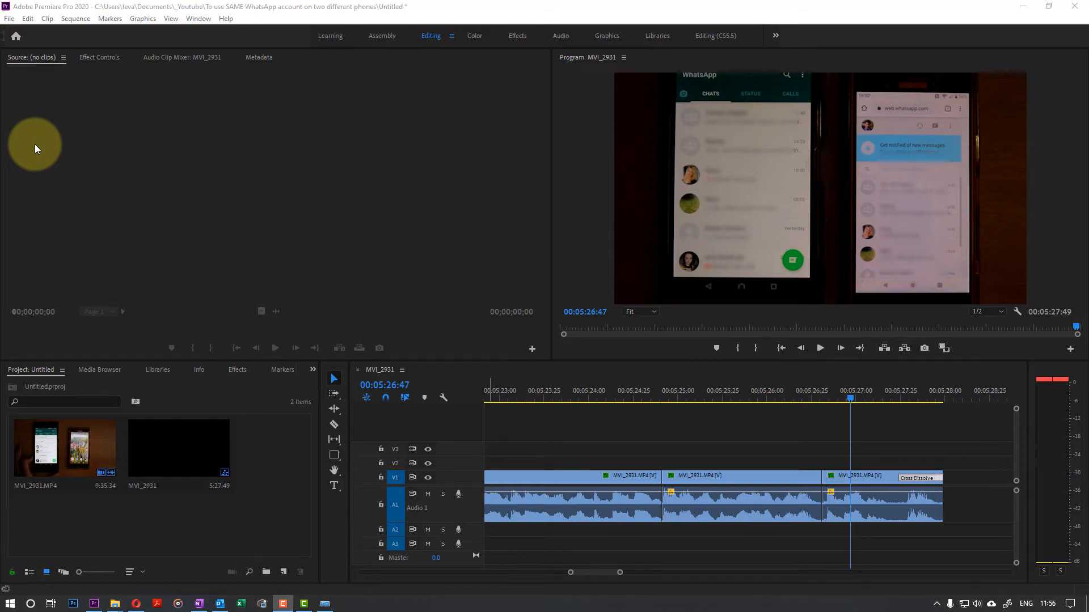
pyautogui.moveTo(63, 132)
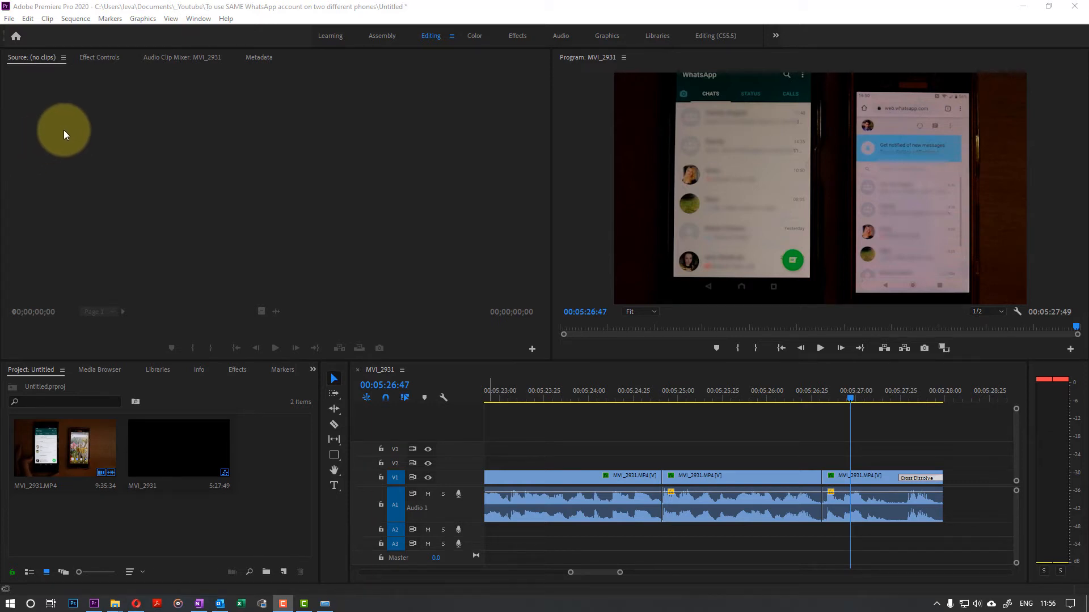
pyautogui.moveTo(91, 174)
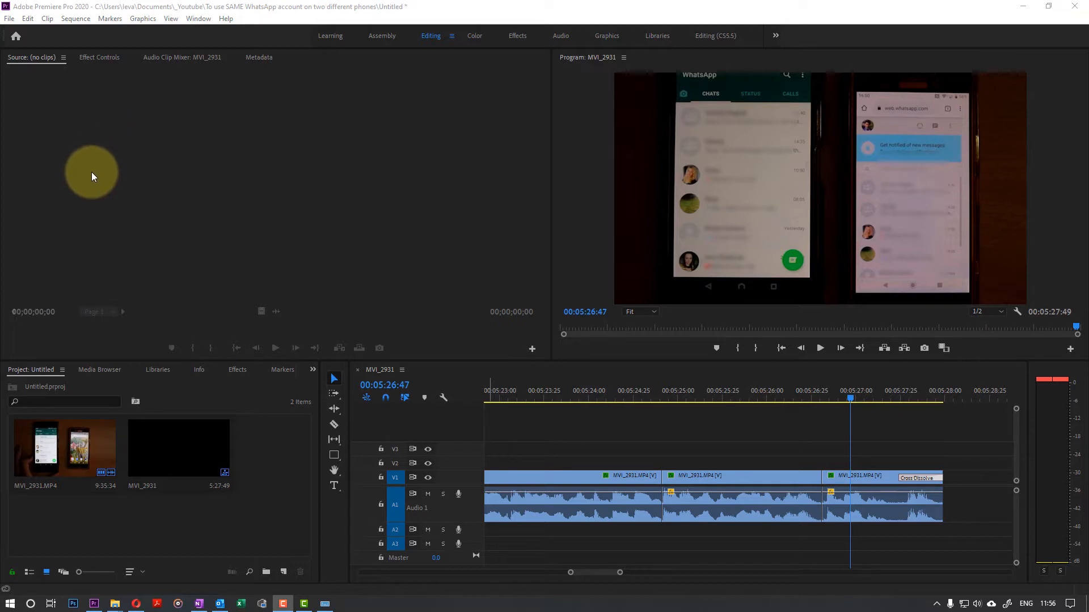
pyautogui.moveTo(142, 192)
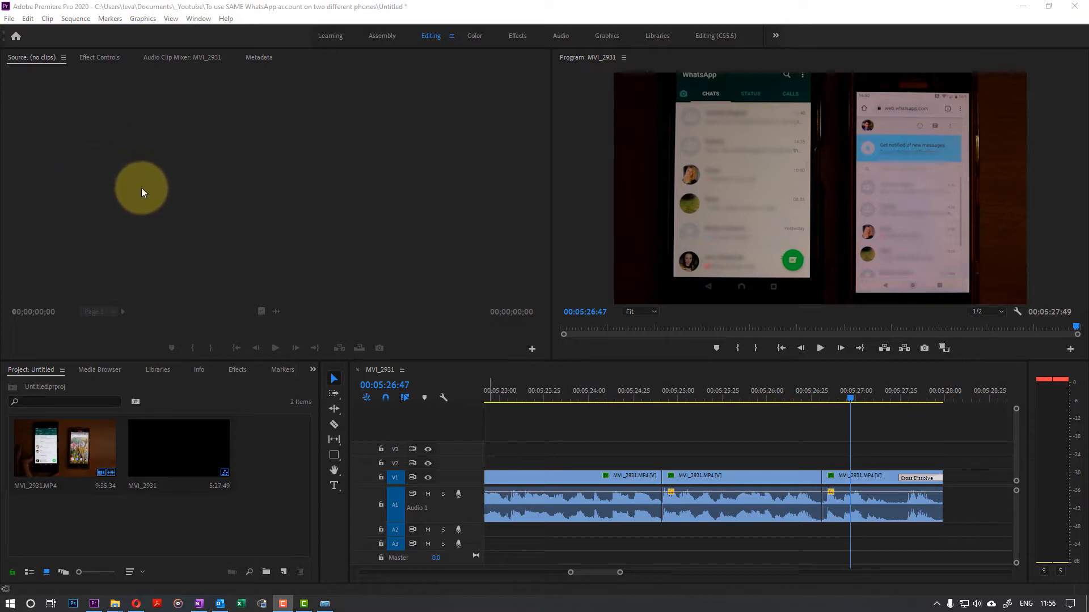
pyautogui.moveTo(972, 138)
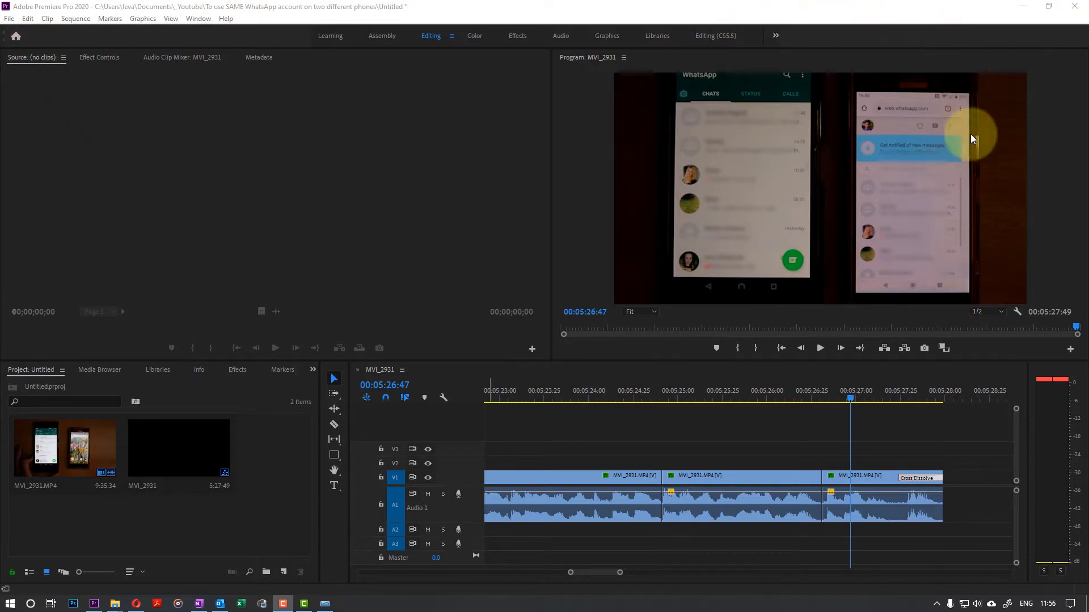
pyautogui.moveTo(931, 322)
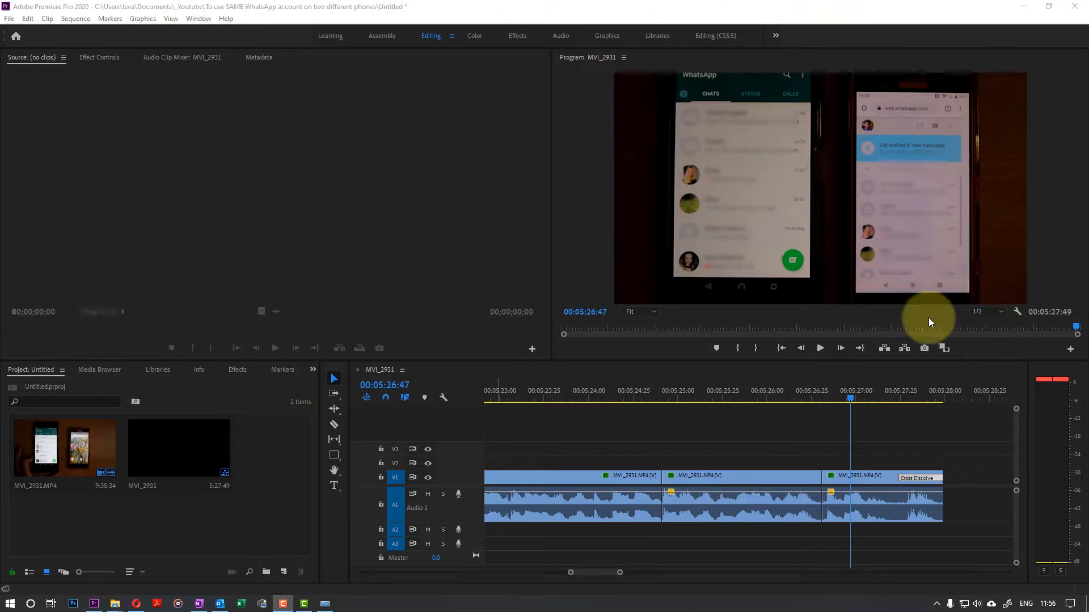
pyautogui.moveTo(495, 161)
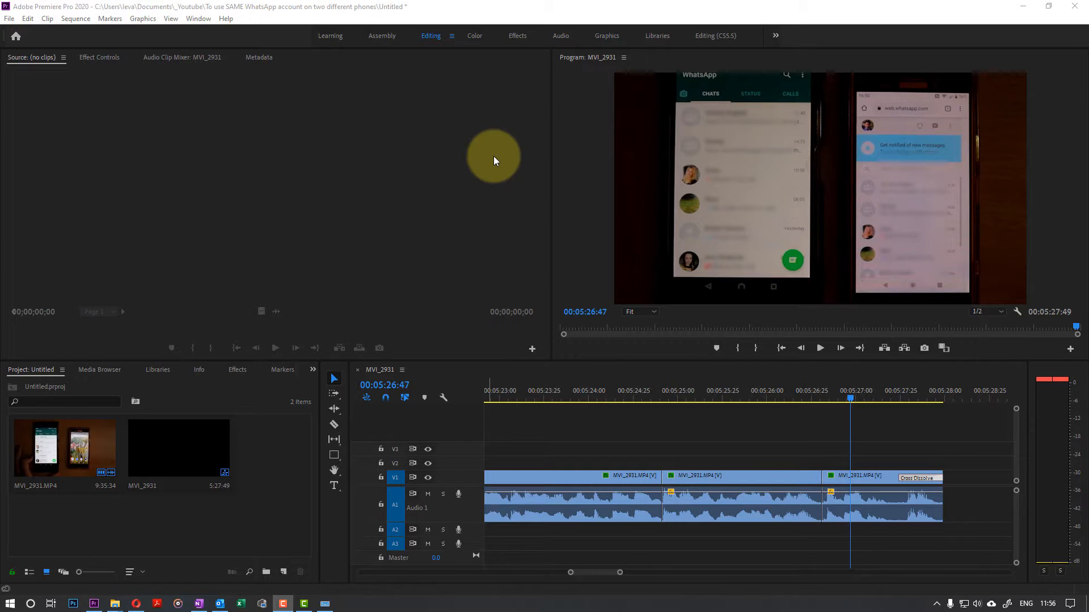
pyautogui.moveTo(350, 607)
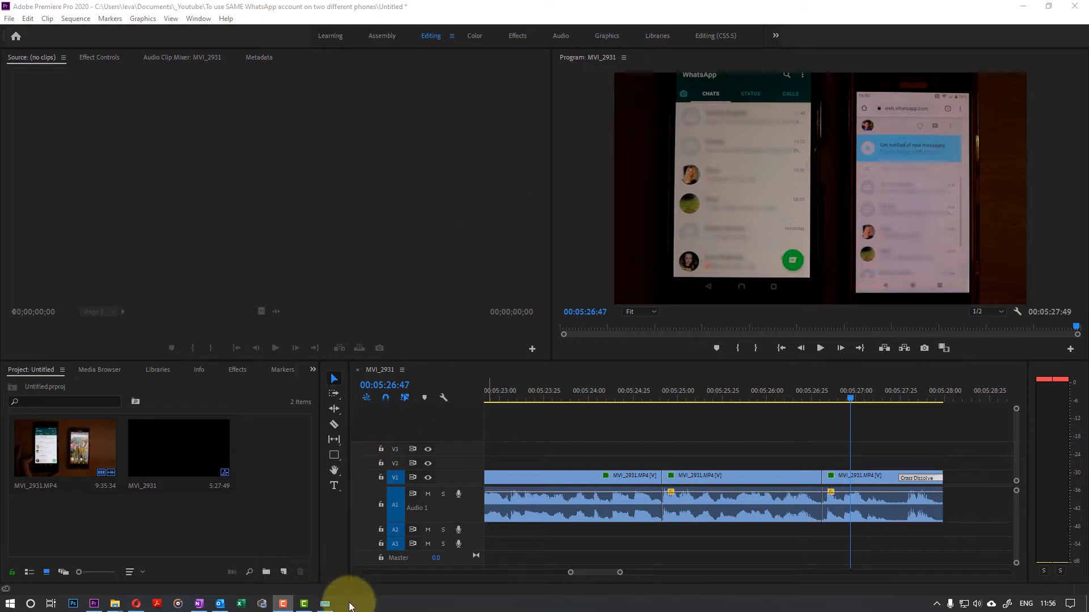
pyautogui.moveTo(387, 604)
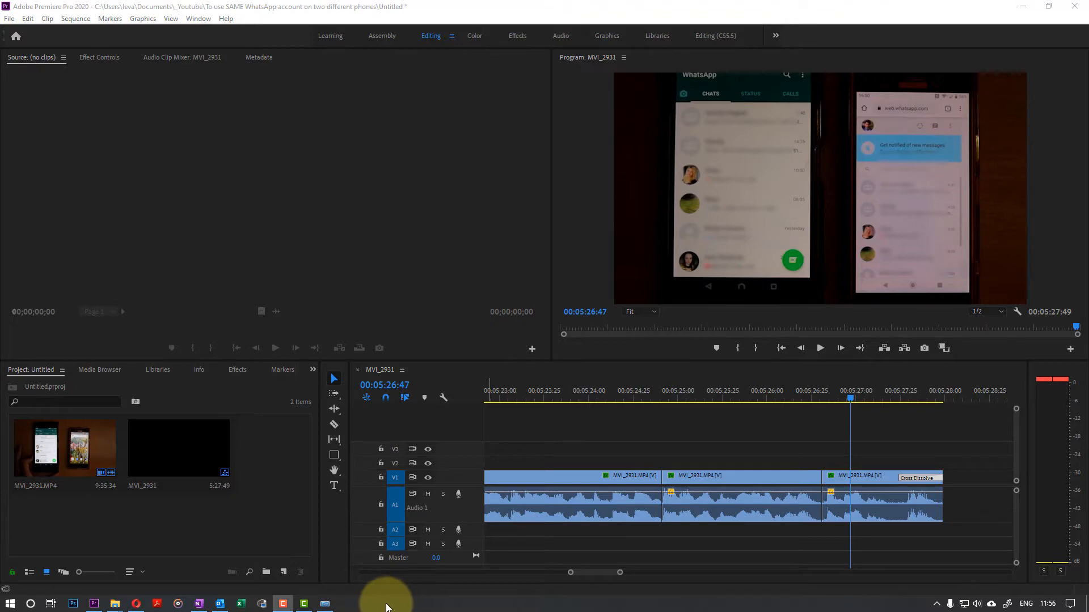
# Turn on 'Automatically hide the taskbar in desktop mode' from the taskbar settings
pyautogui.rightClick(387, 600)
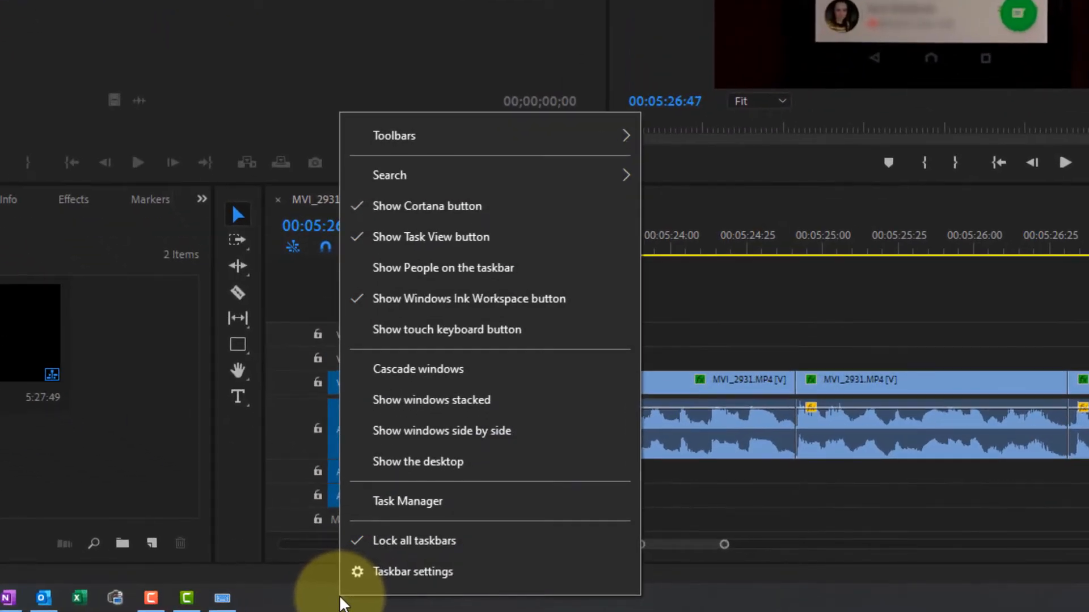
pyautogui.moveTo(451, 175)
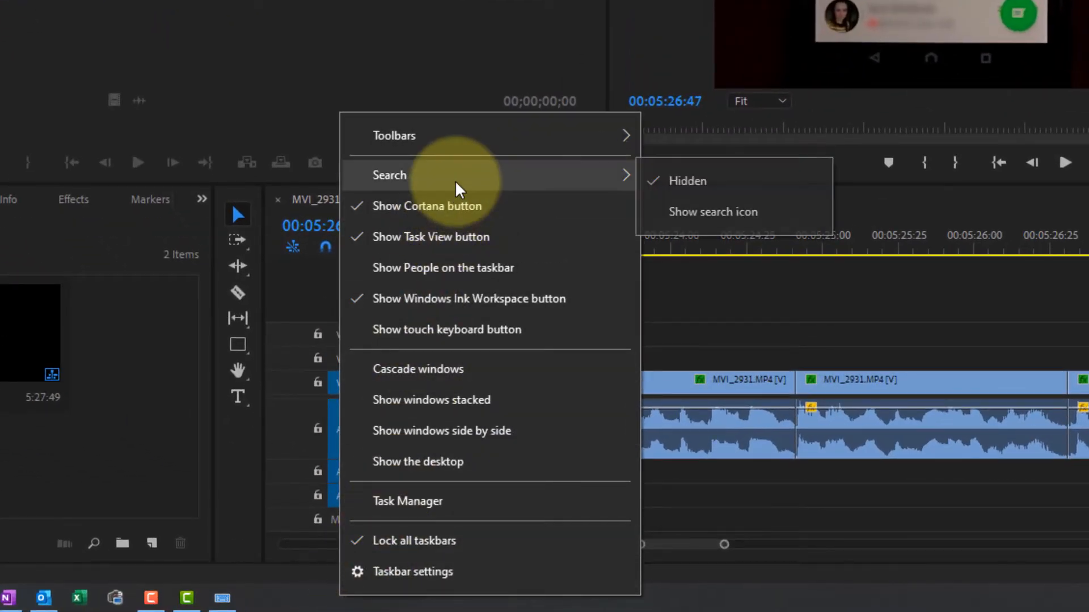
pyautogui.moveTo(455, 505)
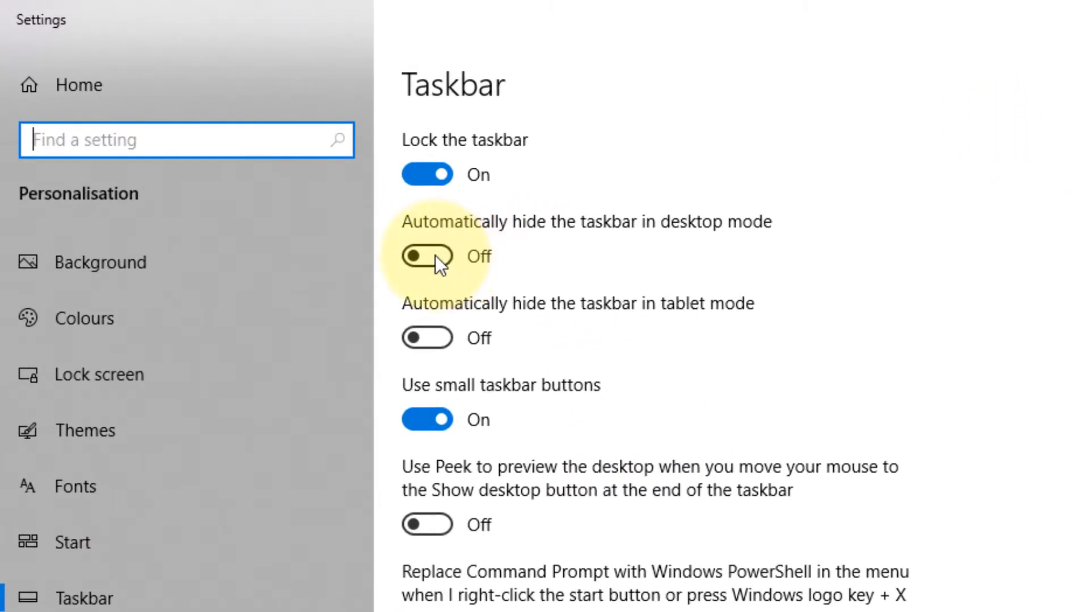
pyautogui.click(426, 256)
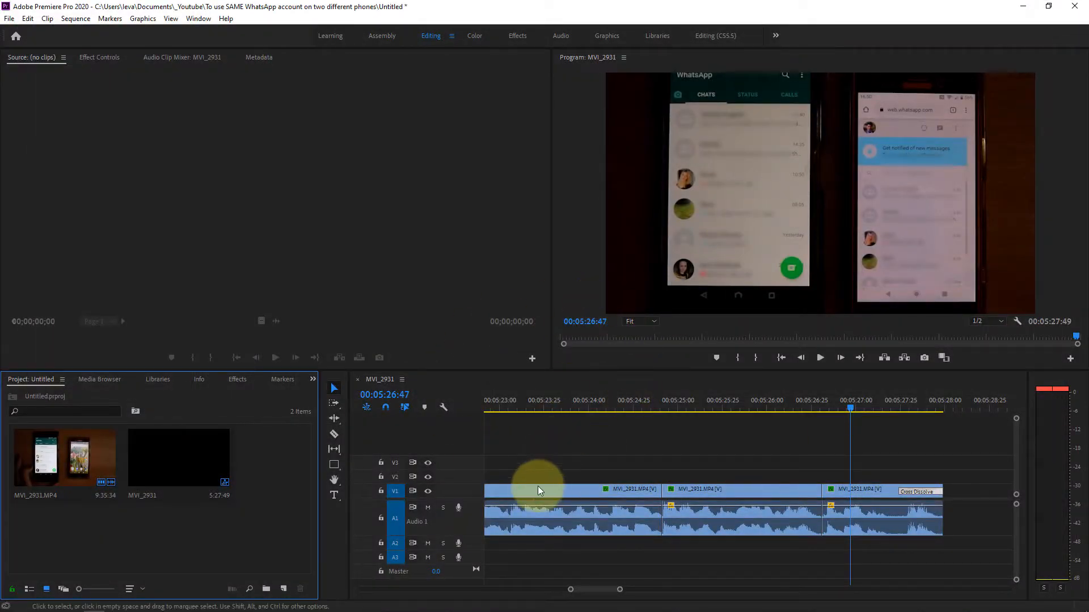
pyautogui.moveTo(508, 210)
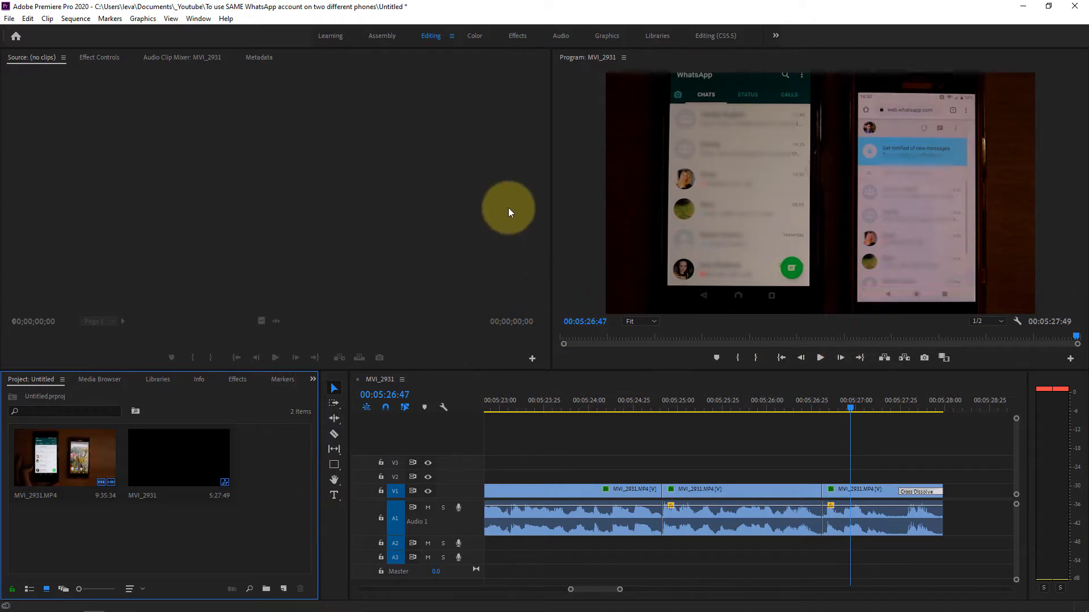
pyautogui.moveTo(139, 12)
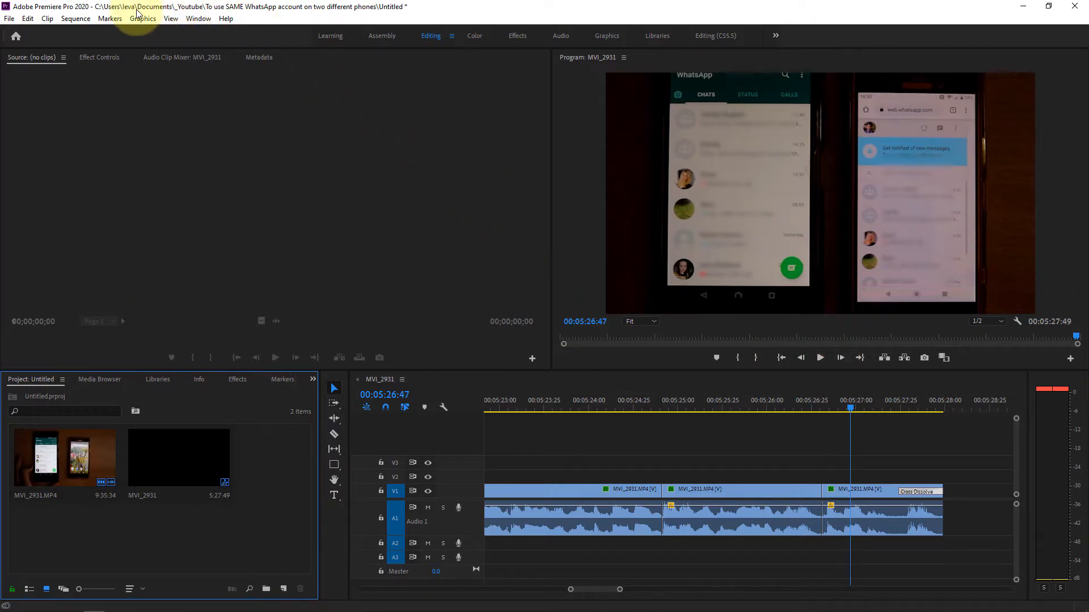
pyautogui.moveTo(276, 7)
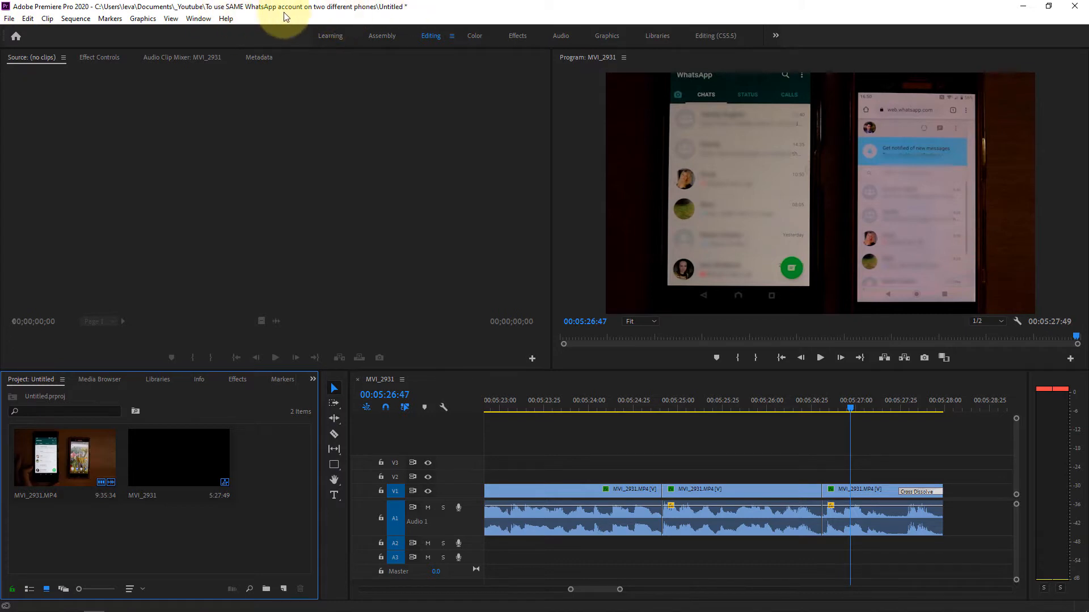
pyautogui.moveTo(28, 12)
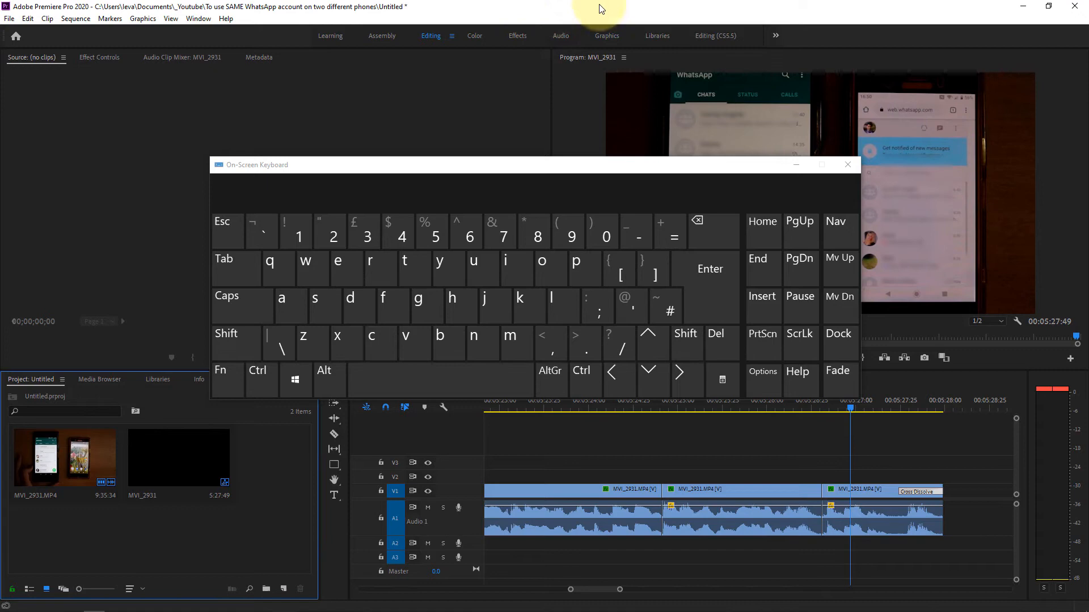
pyautogui.moveTo(314, 297)
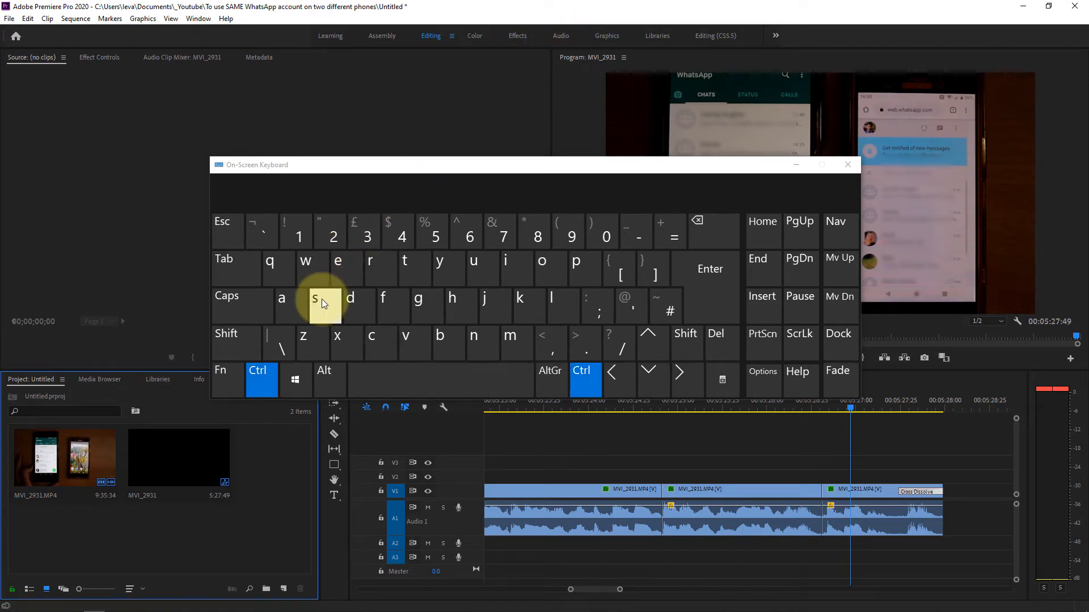
pyautogui.moveTo(281, 340)
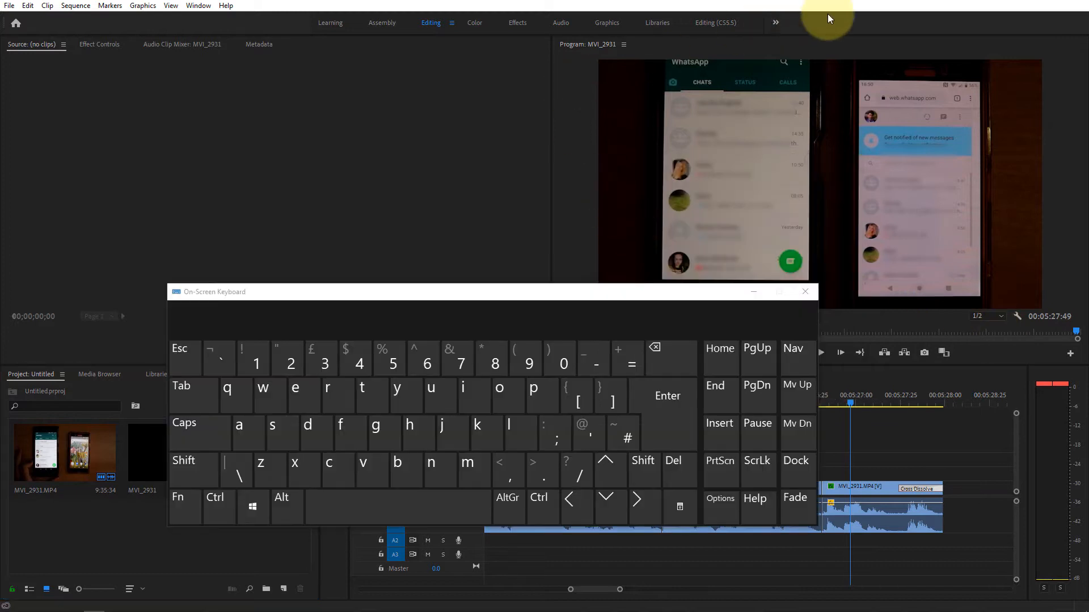
pyautogui.moveTo(990, 28)
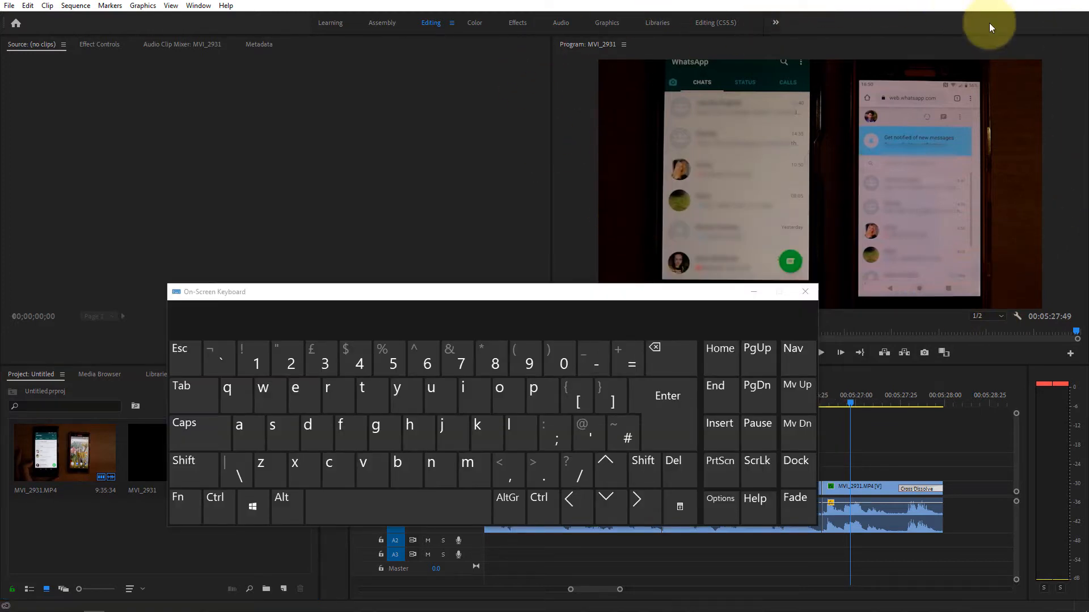
pyautogui.moveTo(685, 269)
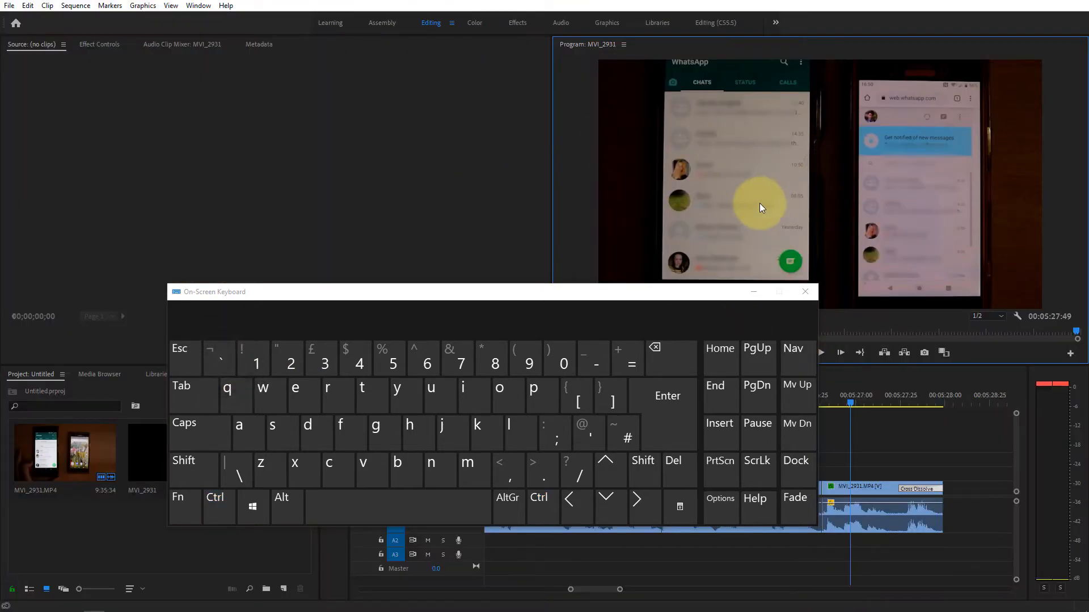
pyautogui.moveTo(703, 236)
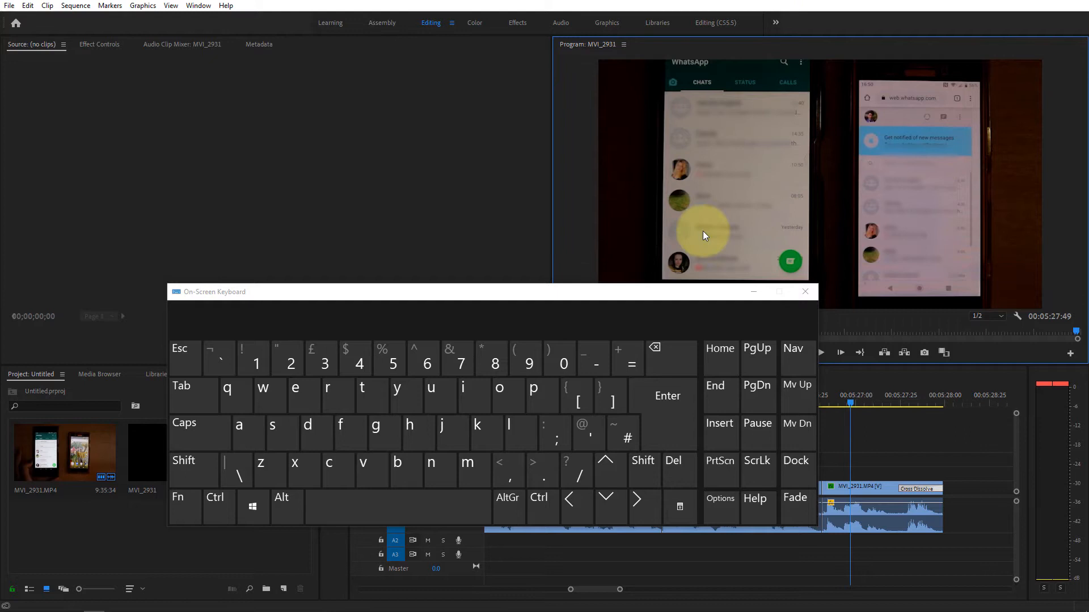
# Restore the Program Monitor to normal size with the ` key and close the On-Screen Keyboard
pyautogui.click(193, 461)
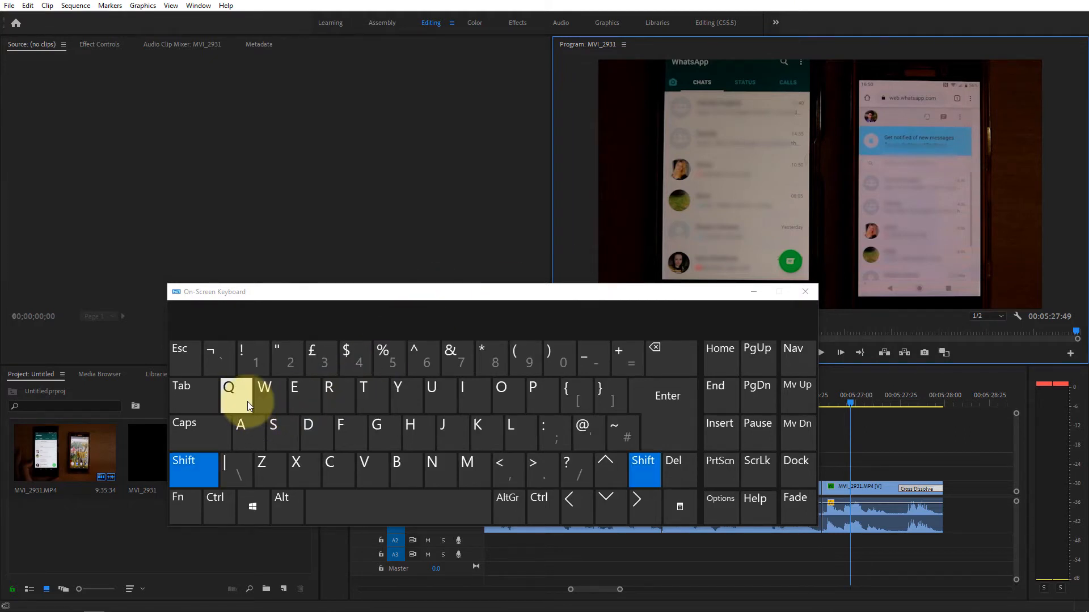
pyautogui.moveTo(217, 359)
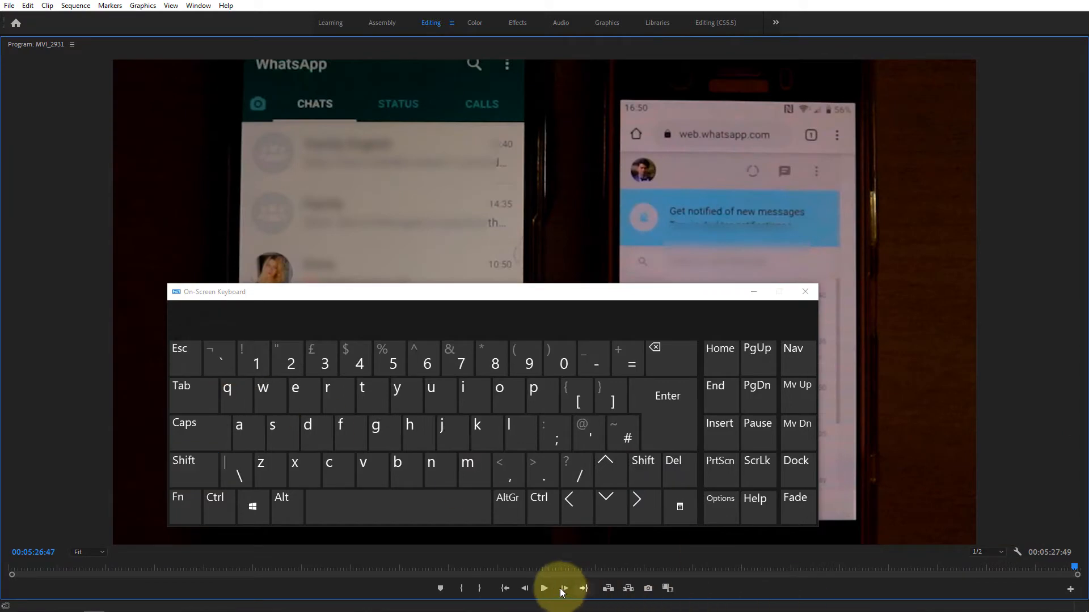
pyautogui.moveTo(665, 589)
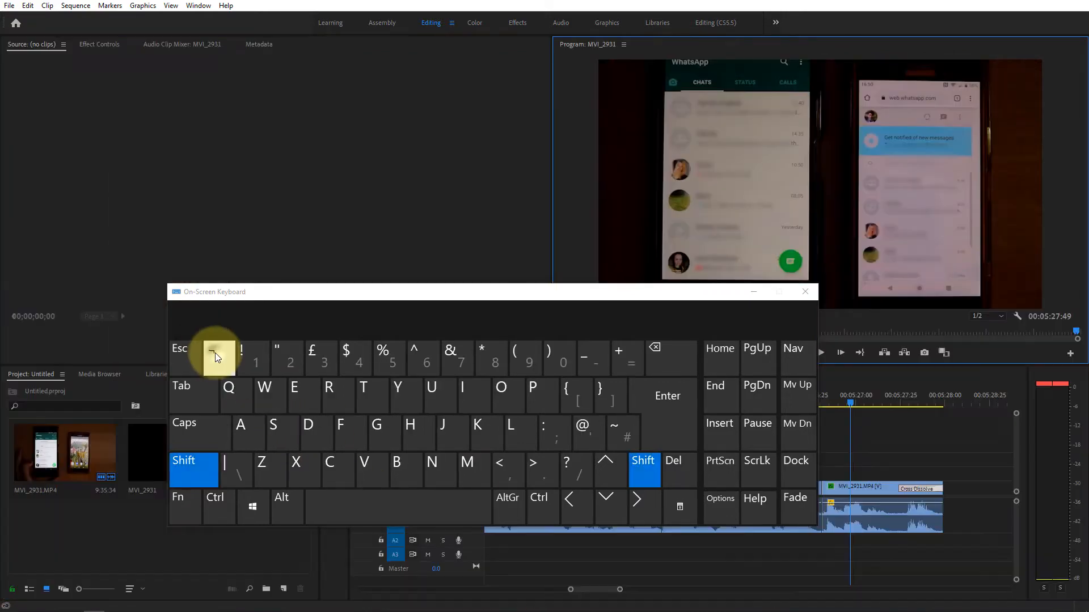
pyautogui.click(804, 292)
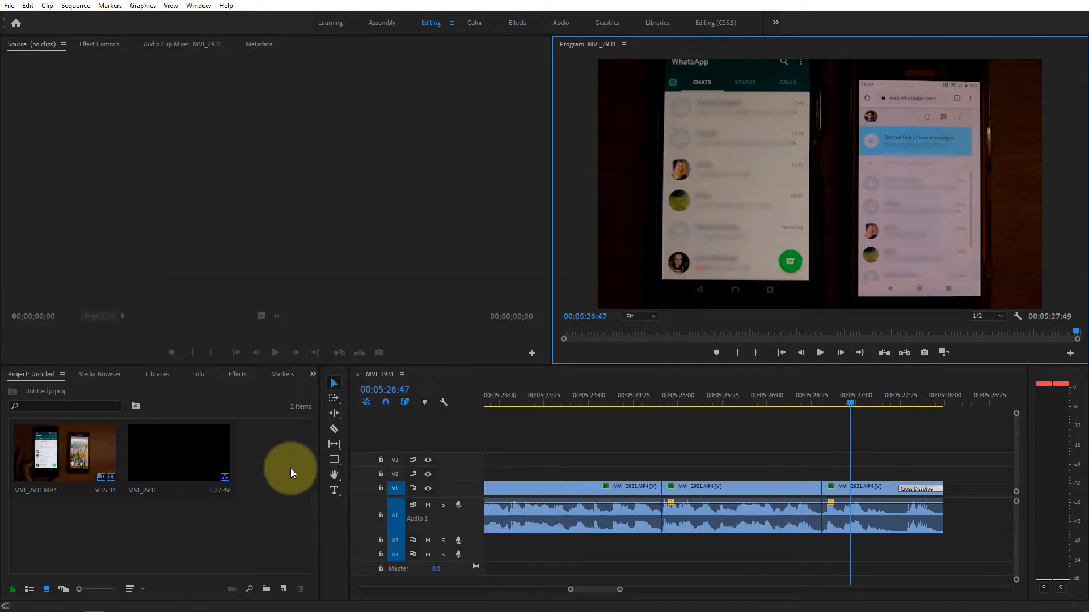
pyautogui.moveTo(322, 479)
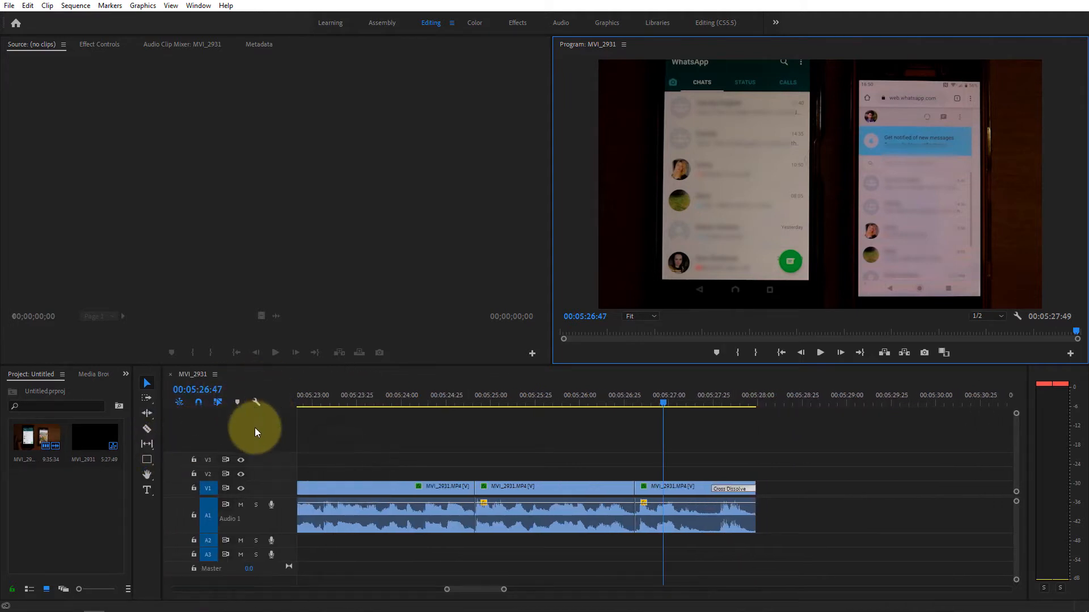
pyautogui.moveTo(330, 424)
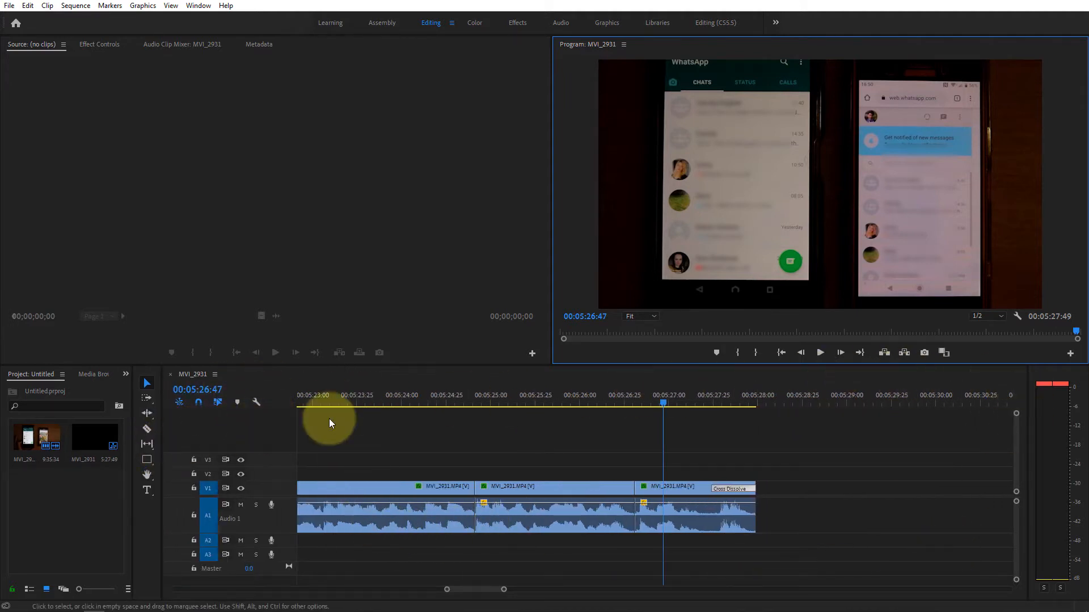
pyautogui.moveTo(550, 191)
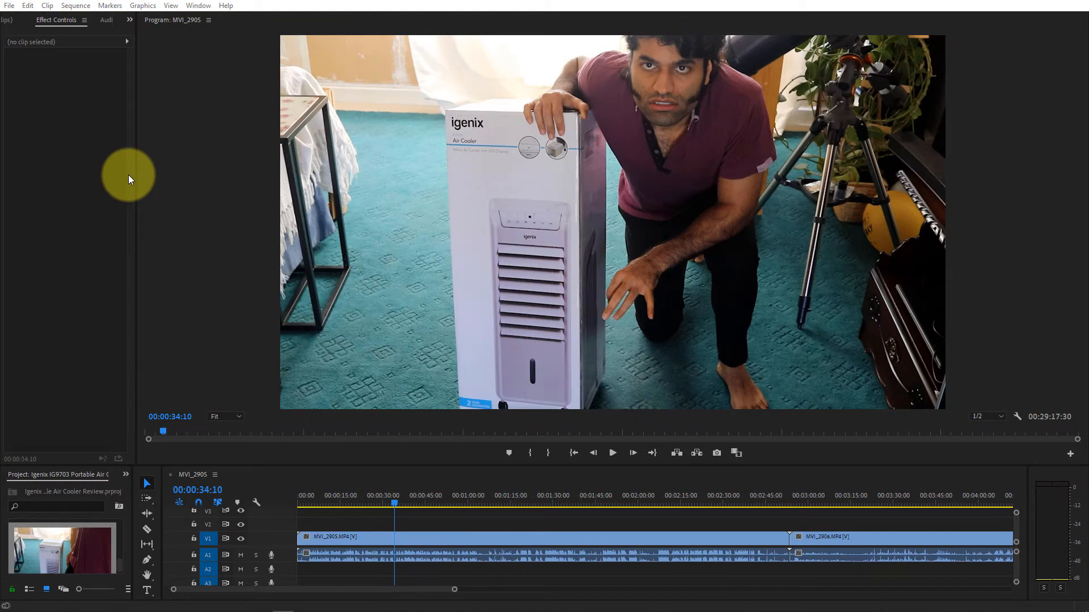
pyautogui.moveTo(472, 17)
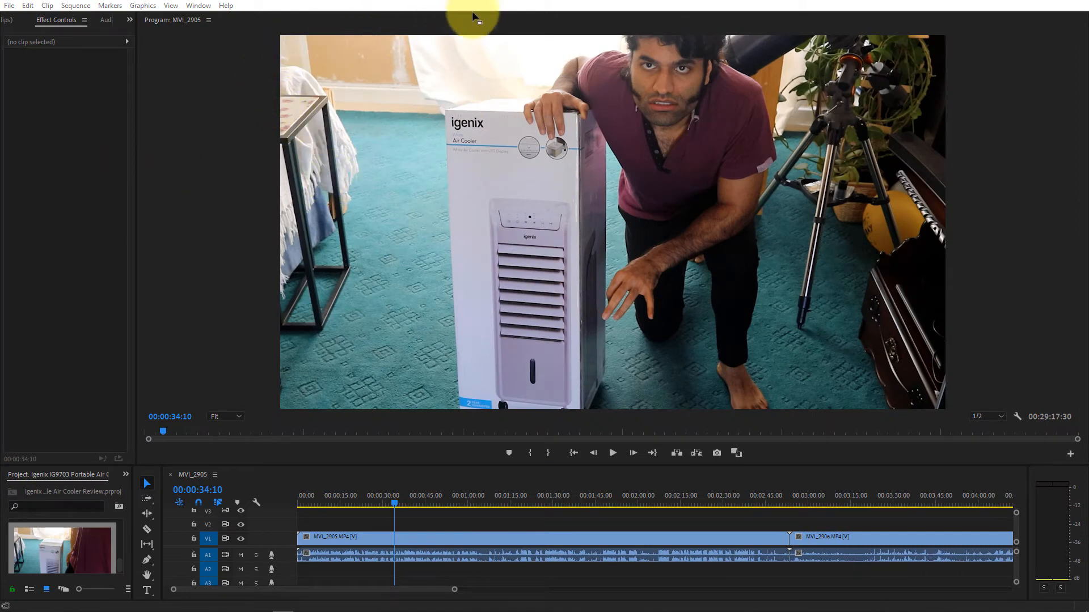
pyautogui.moveTo(164, 142)
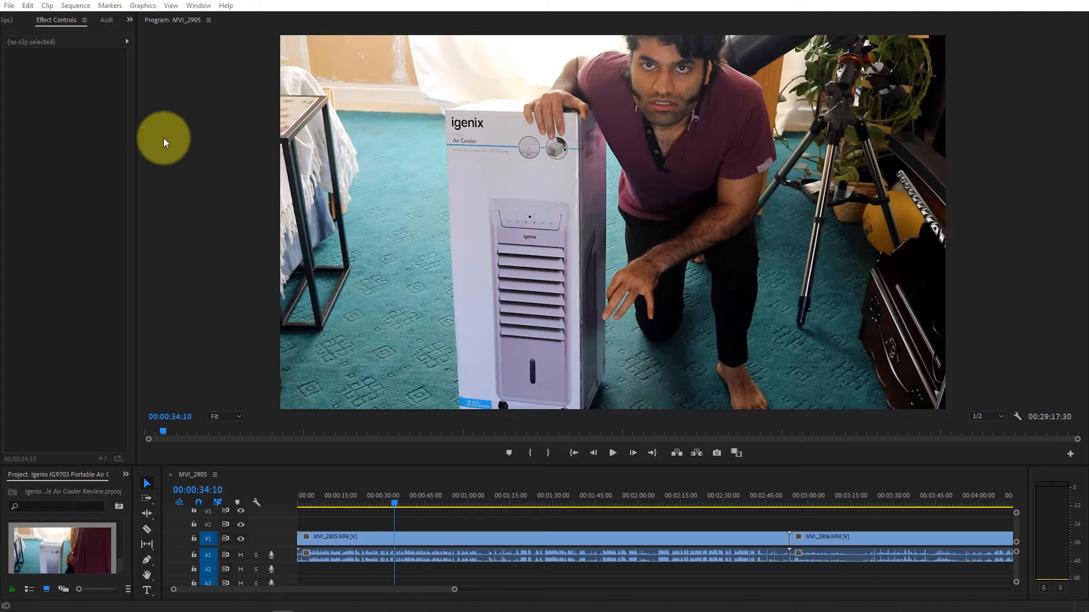
pyautogui.moveTo(137, 206)
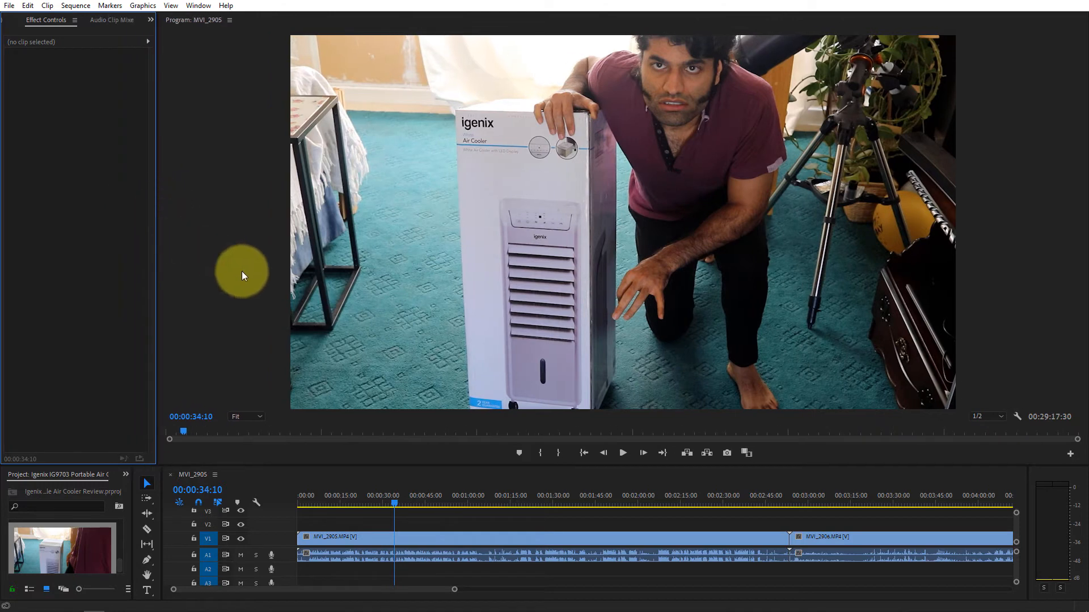
pyautogui.moveTo(773, 54)
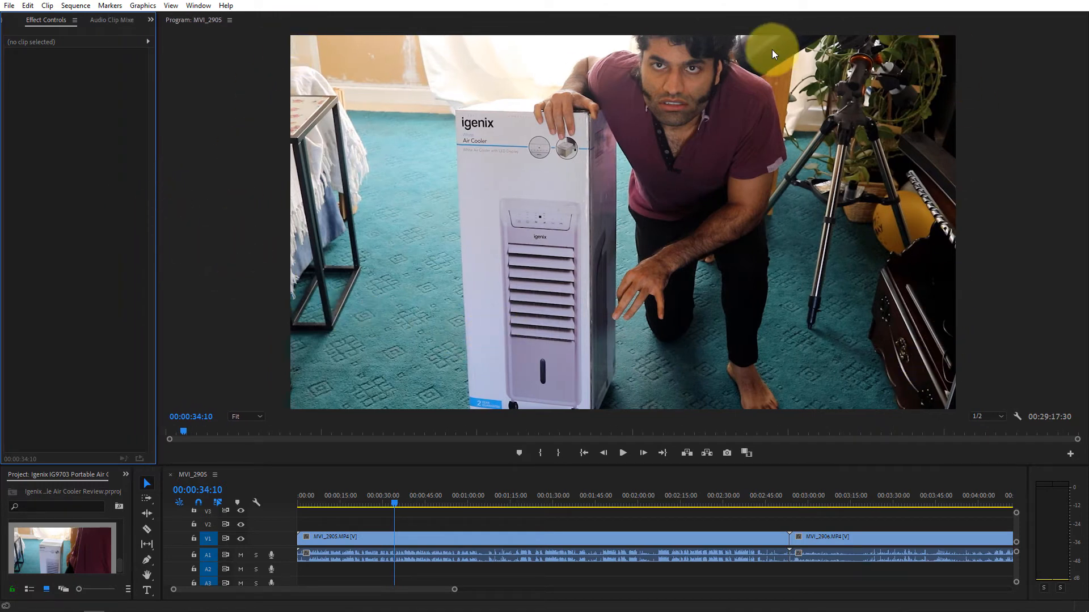
pyautogui.moveTo(472, 463)
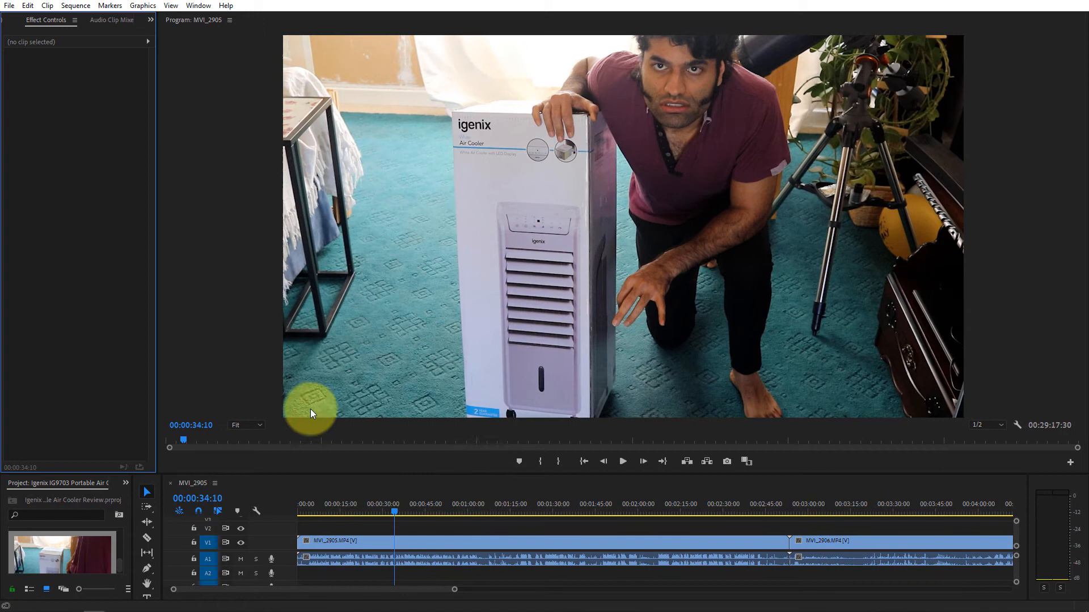
pyautogui.moveTo(158, 270)
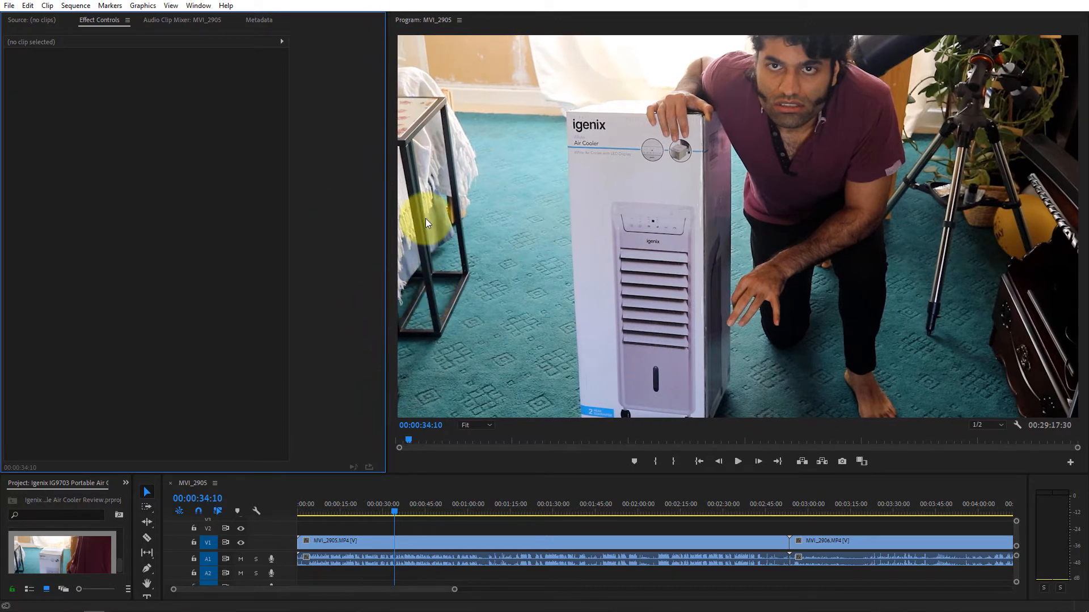
pyautogui.moveTo(386, 326)
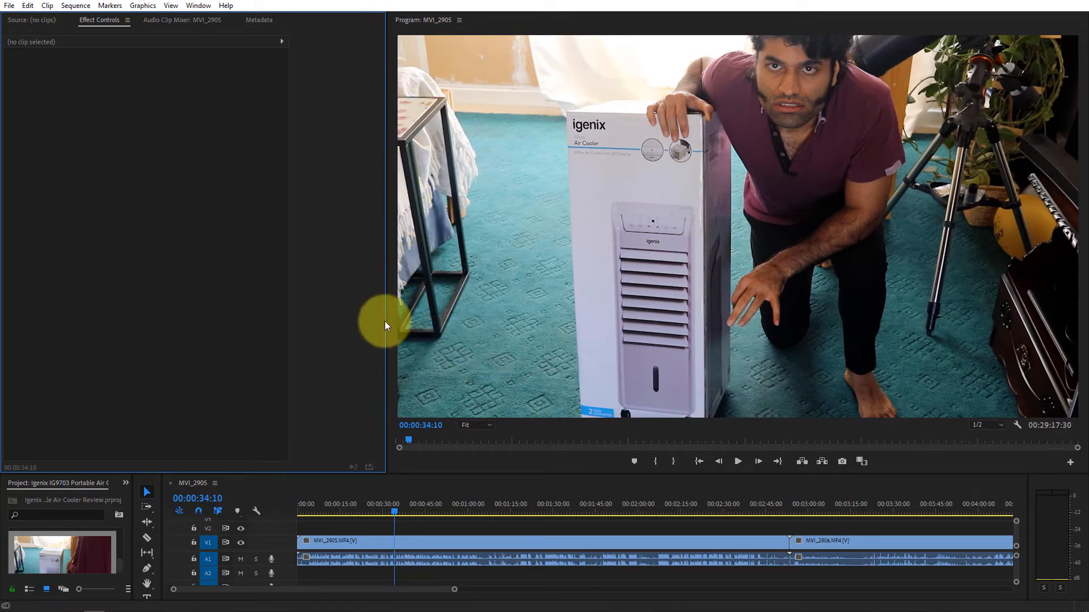
pyautogui.moveTo(516, 16)
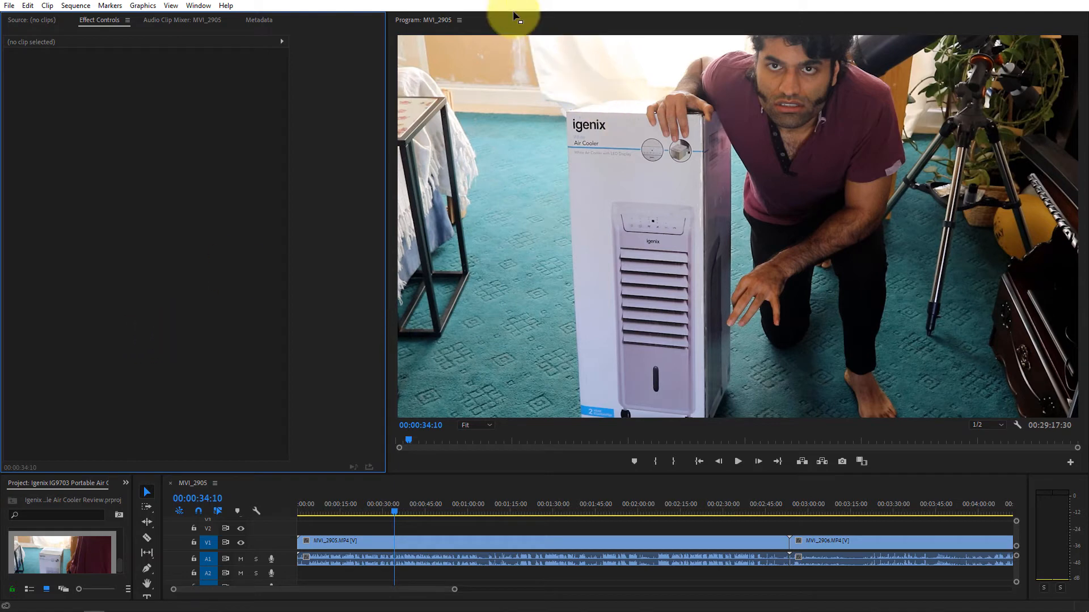
pyautogui.moveTo(445, 313)
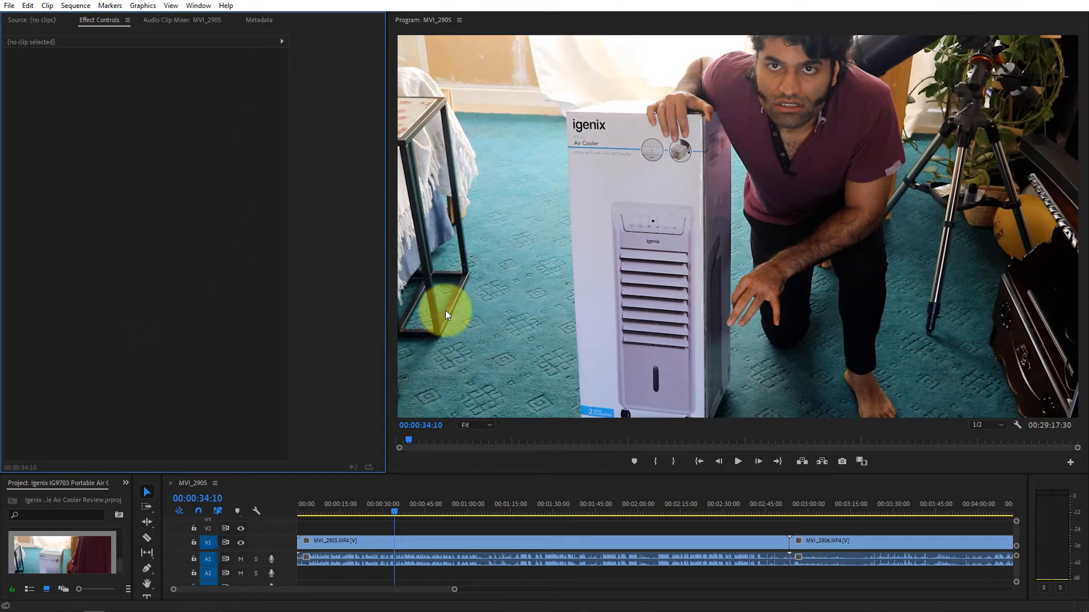
pyautogui.moveTo(454, 486)
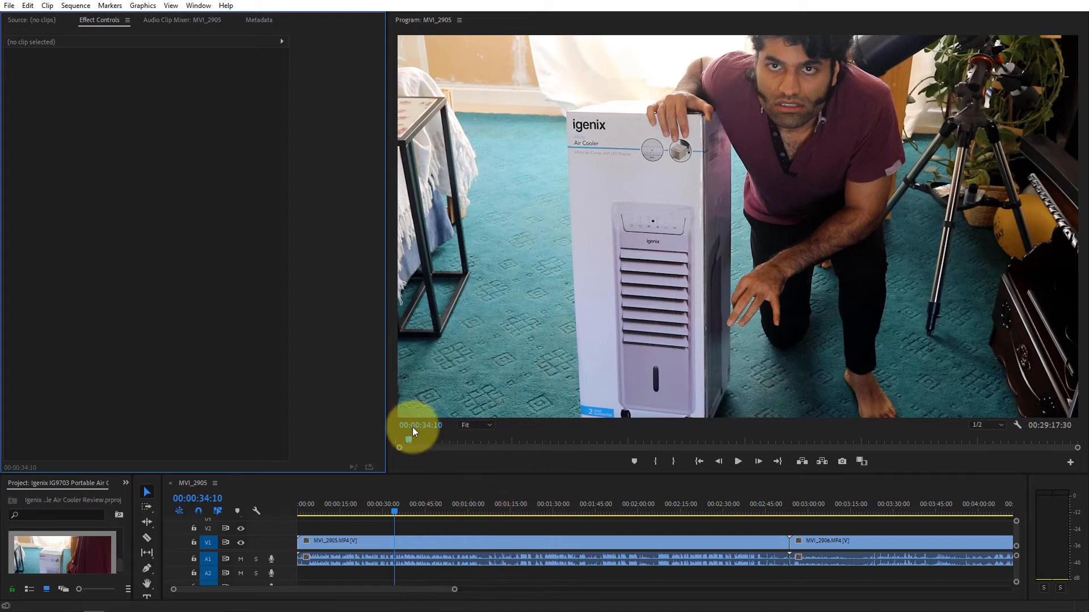
pyautogui.moveTo(62, 23)
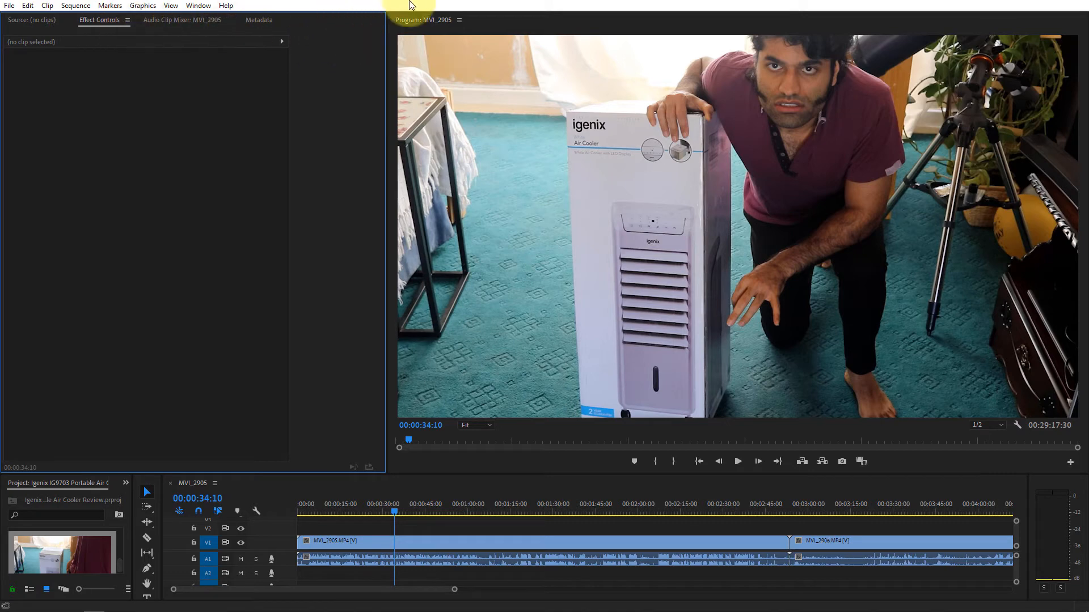
pyautogui.moveTo(906, 5)
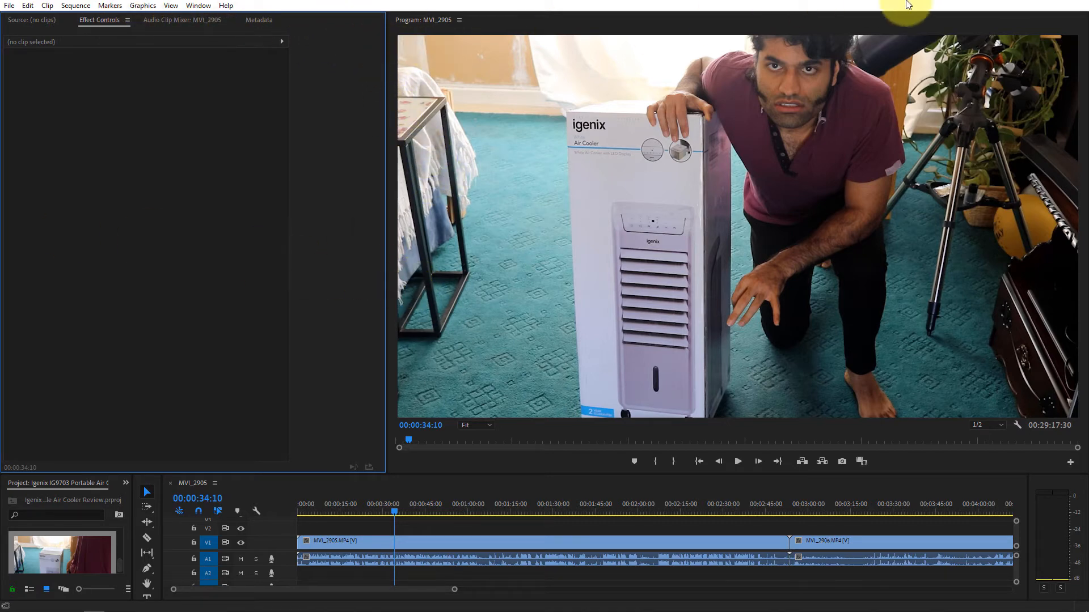
pyautogui.moveTo(397, 375)
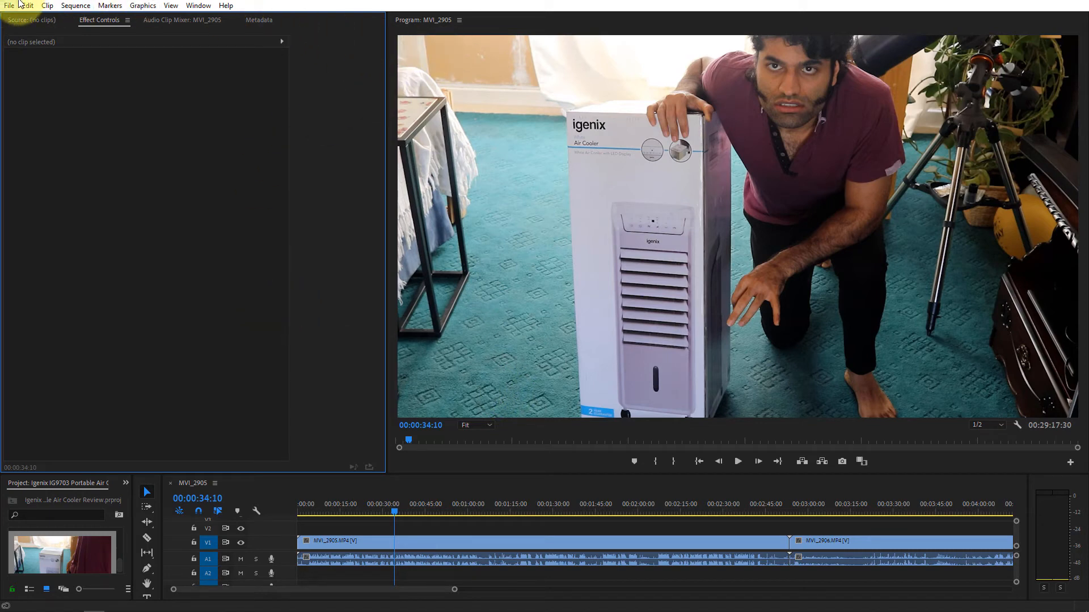
pyautogui.moveTo(952, 93)
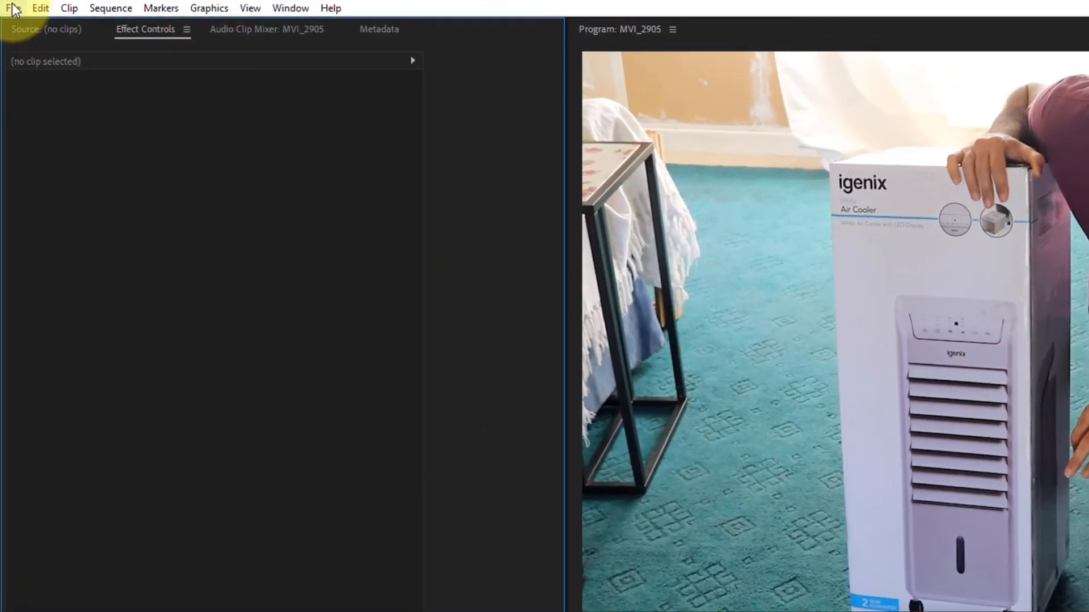
# Quit Premiere Pro from the File menu with Ctrl+Q
pyautogui.click(12, 8)
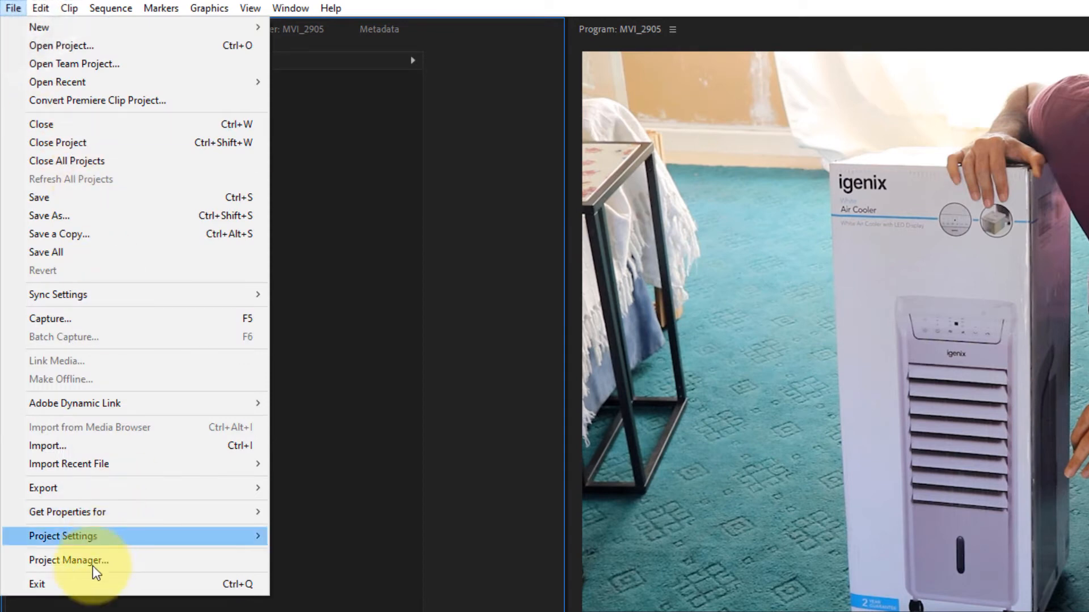
pyautogui.moveTo(90, 584)
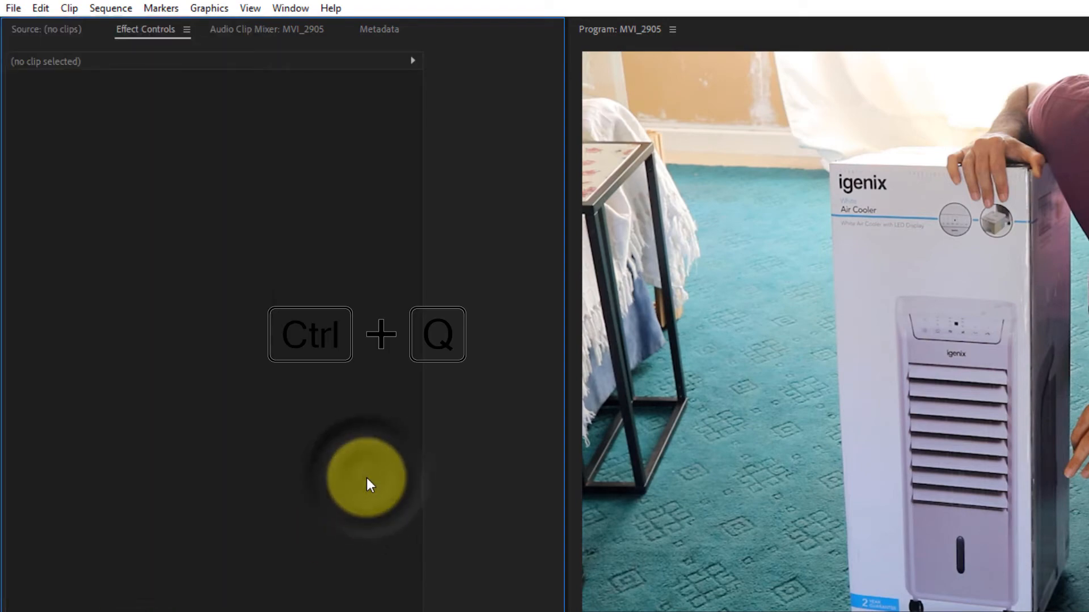
pyautogui.press('ctrl+q')
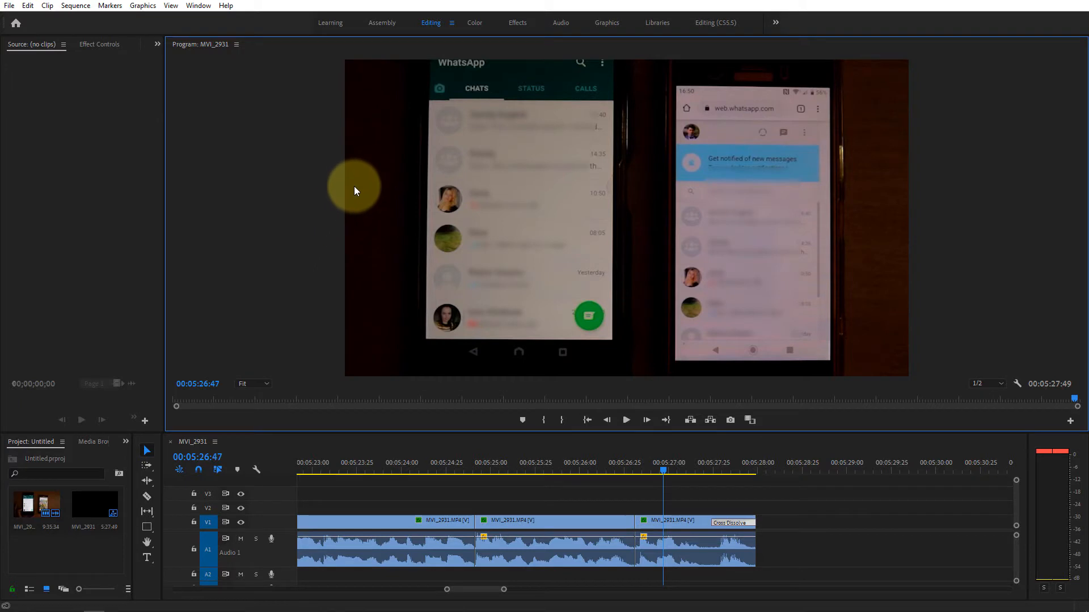
pyautogui.moveTo(340, 144)
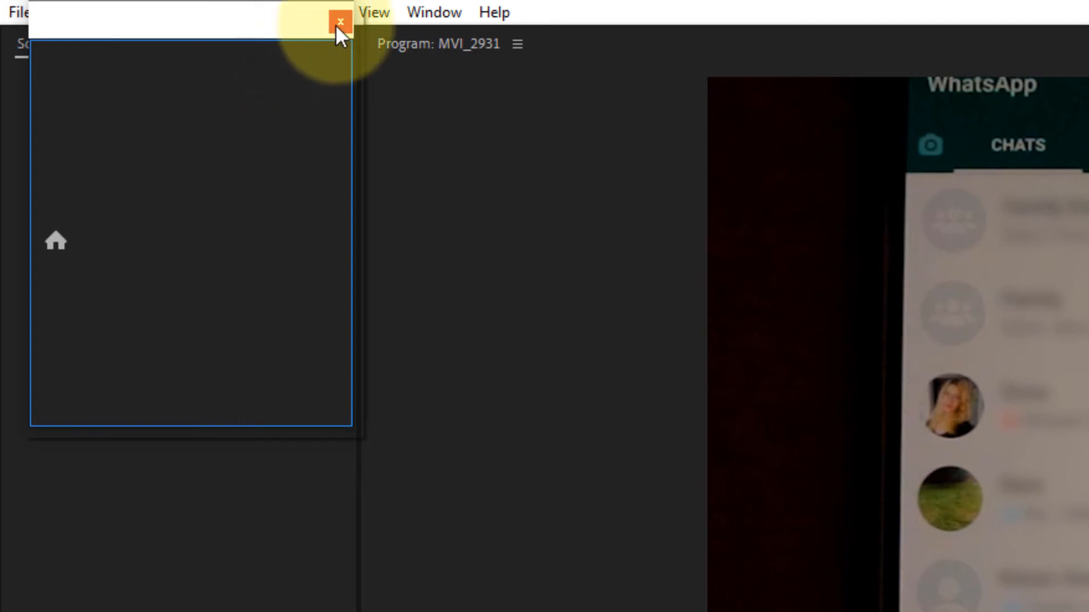
# Close the empty floating Home panel
pyautogui.click(340, 21)
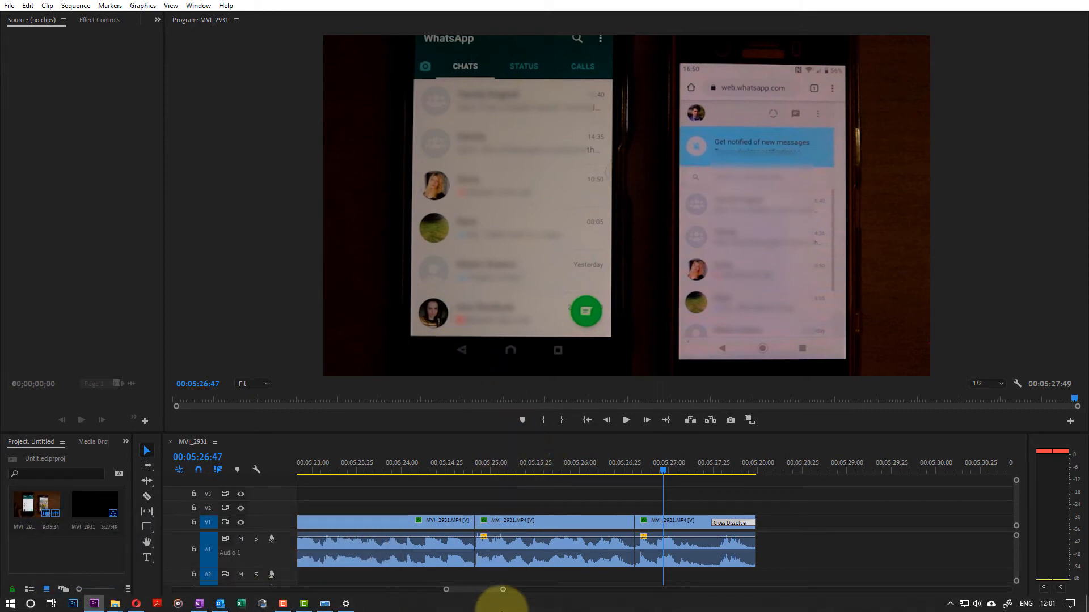
pyautogui.moveTo(179, 99)
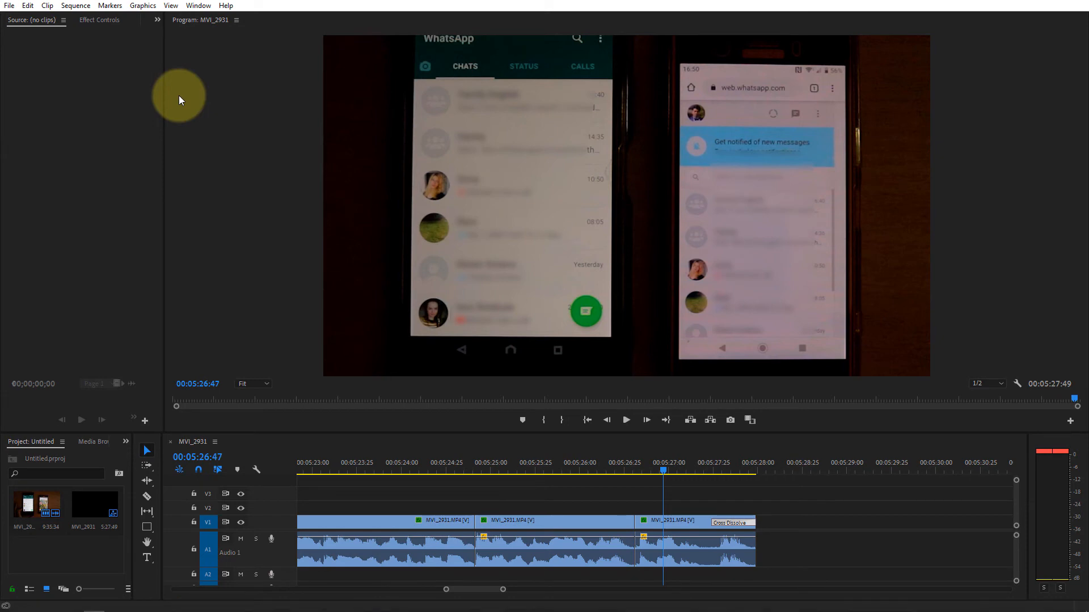
pyautogui.moveTo(198, 5)
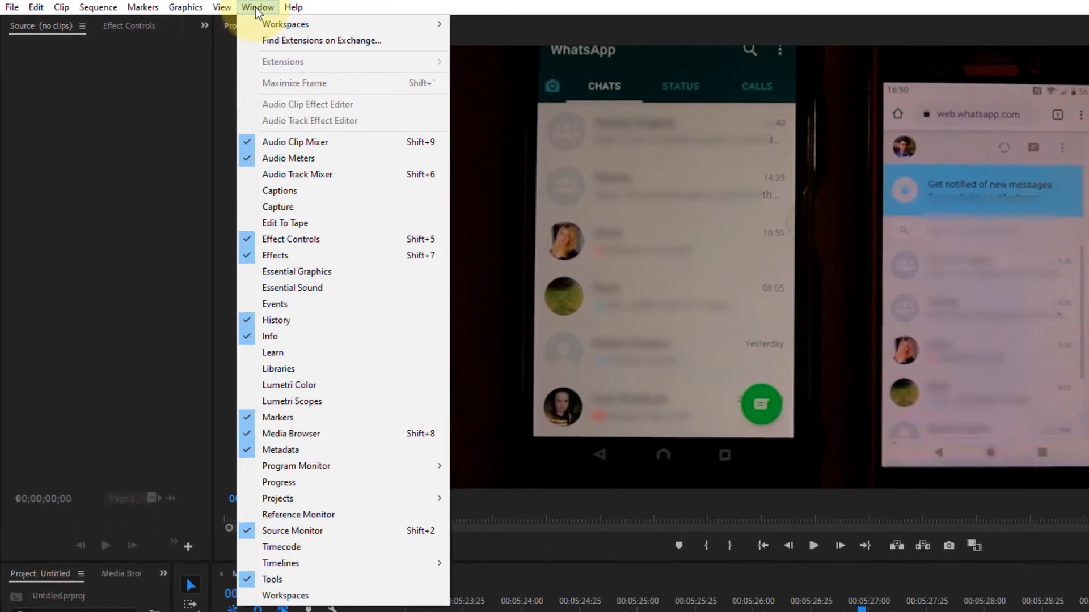
pyautogui.moveTo(333, 545)
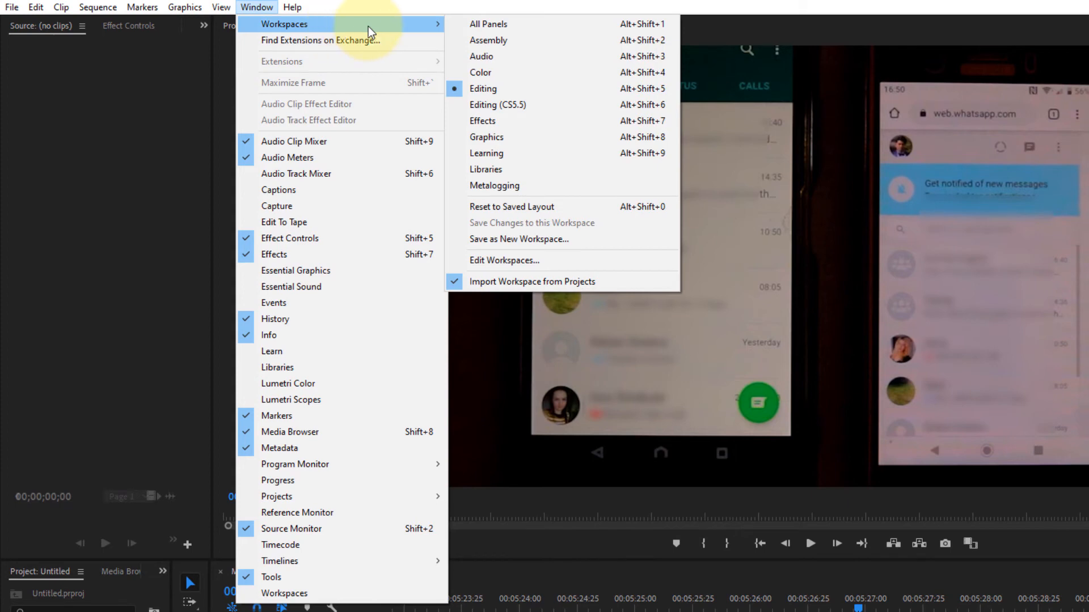
pyautogui.moveTo(495, 211)
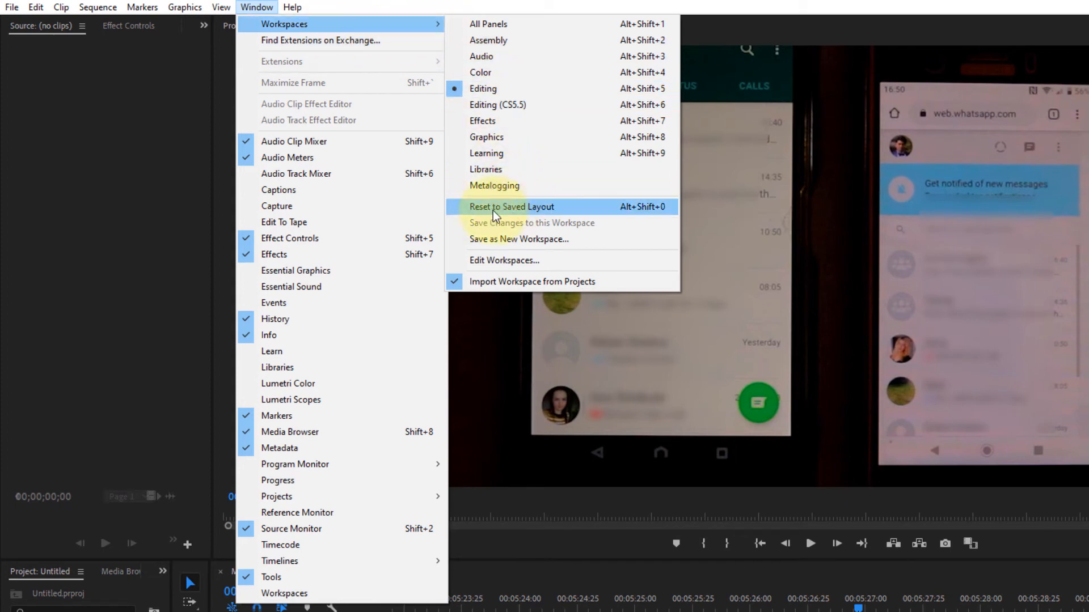
pyautogui.moveTo(503, 240)
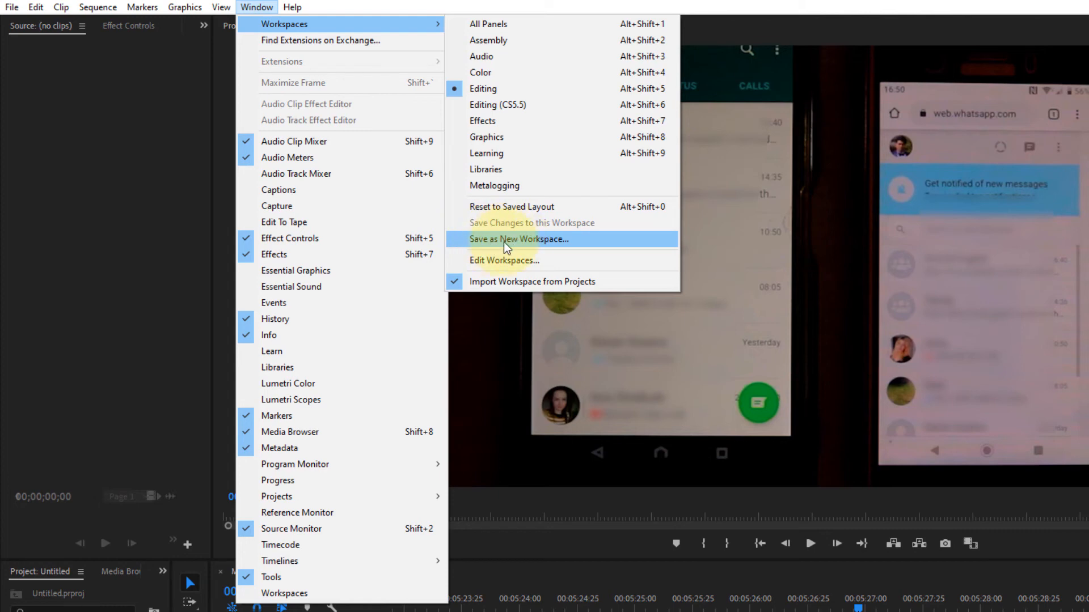
# Save the current layout as a new workspace named 'Bhupind'
pyautogui.click(519, 239)
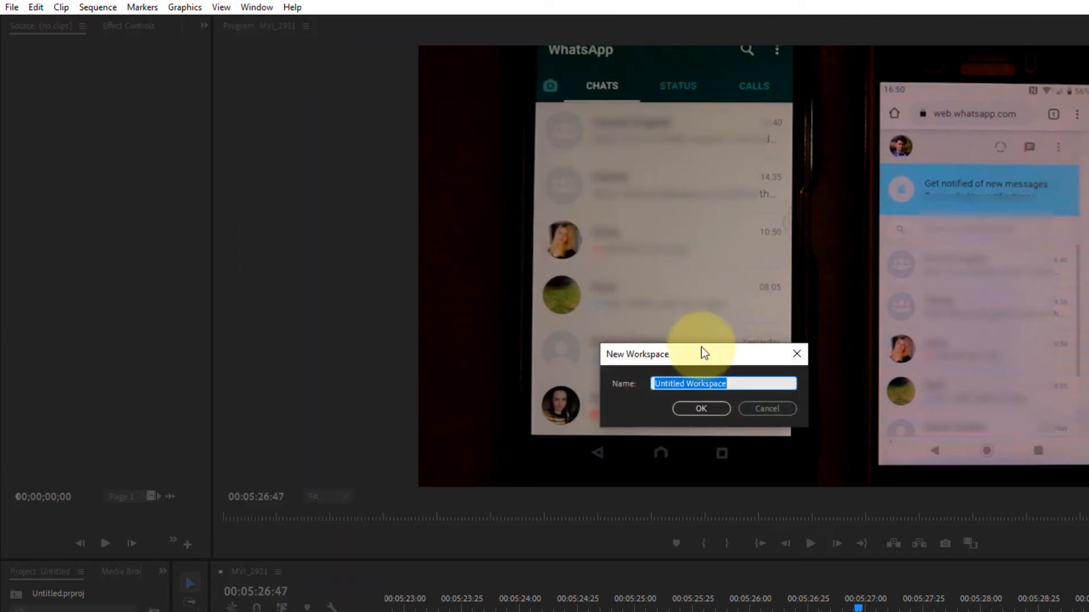
pyautogui.write('Bhupind')
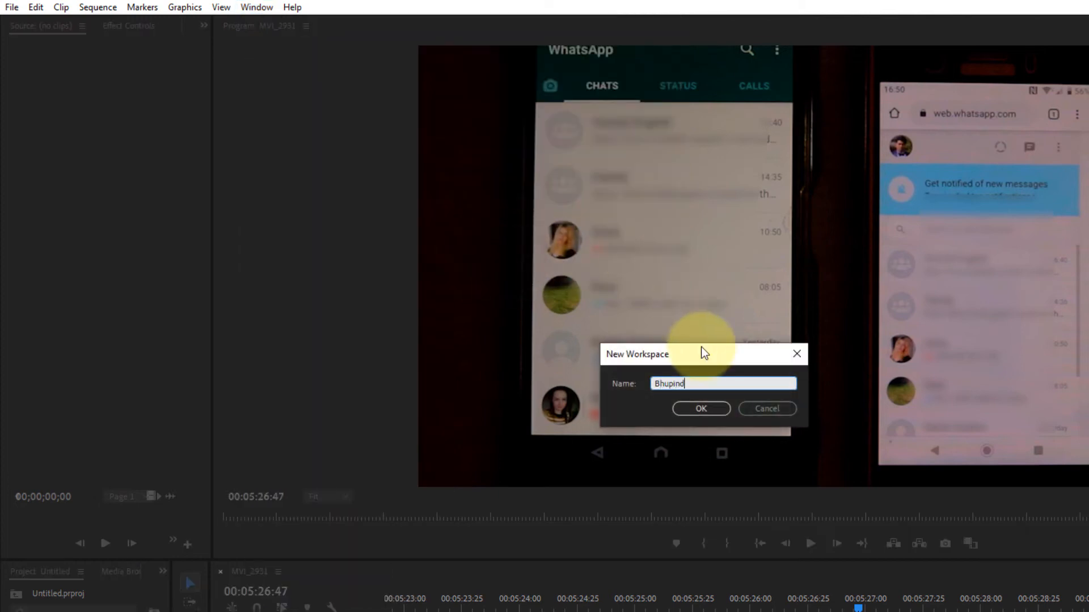
pyautogui.click(700, 409)
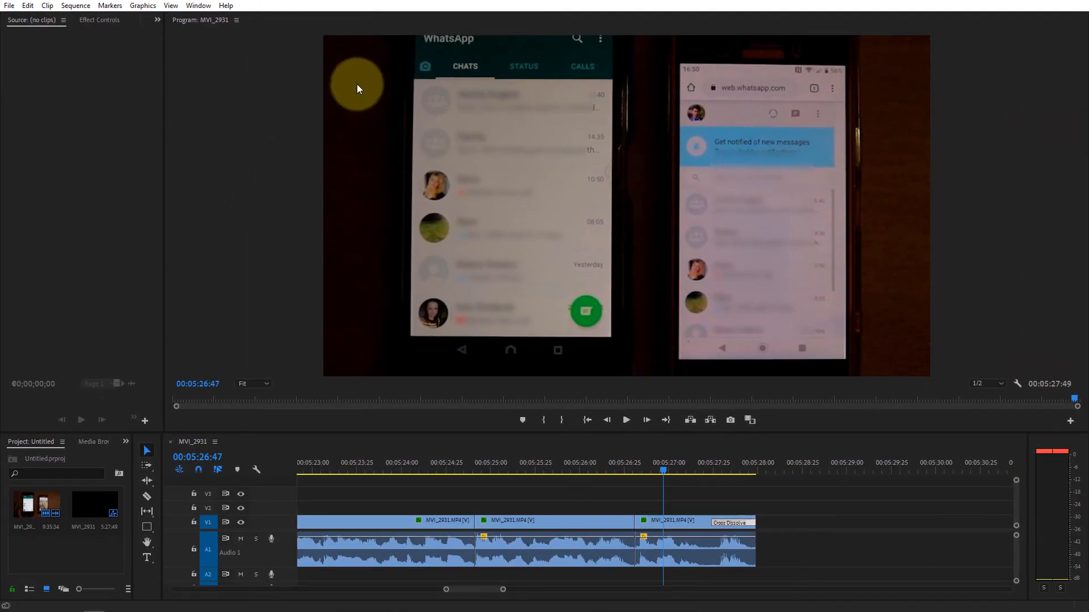
pyautogui.moveTo(294, 113)
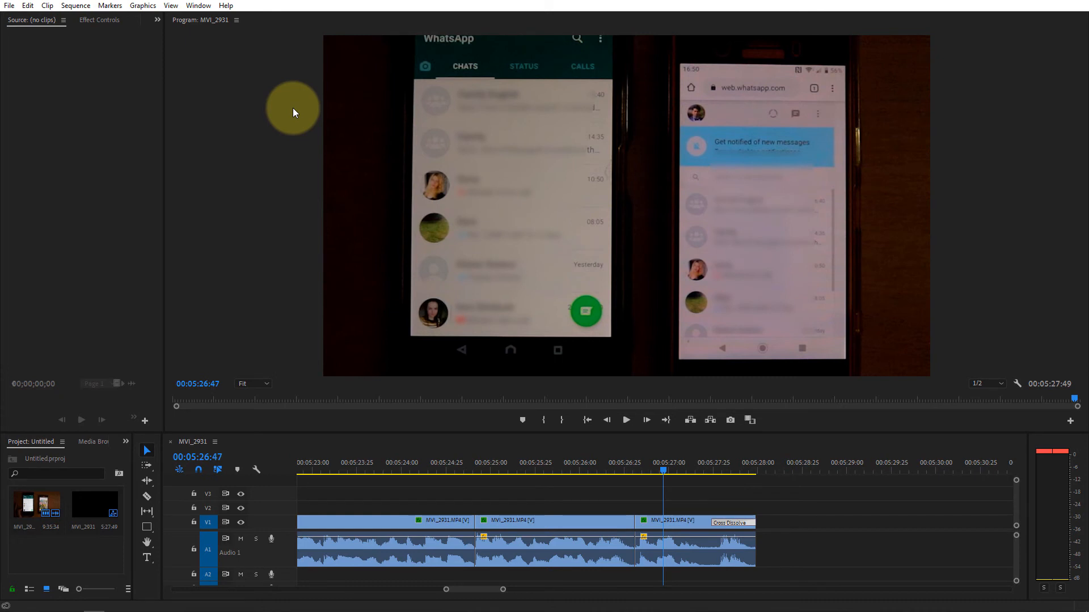
# Check the Workspaces list to confirm 'Bhupind' is the active workspace
pyautogui.click(198, 6)
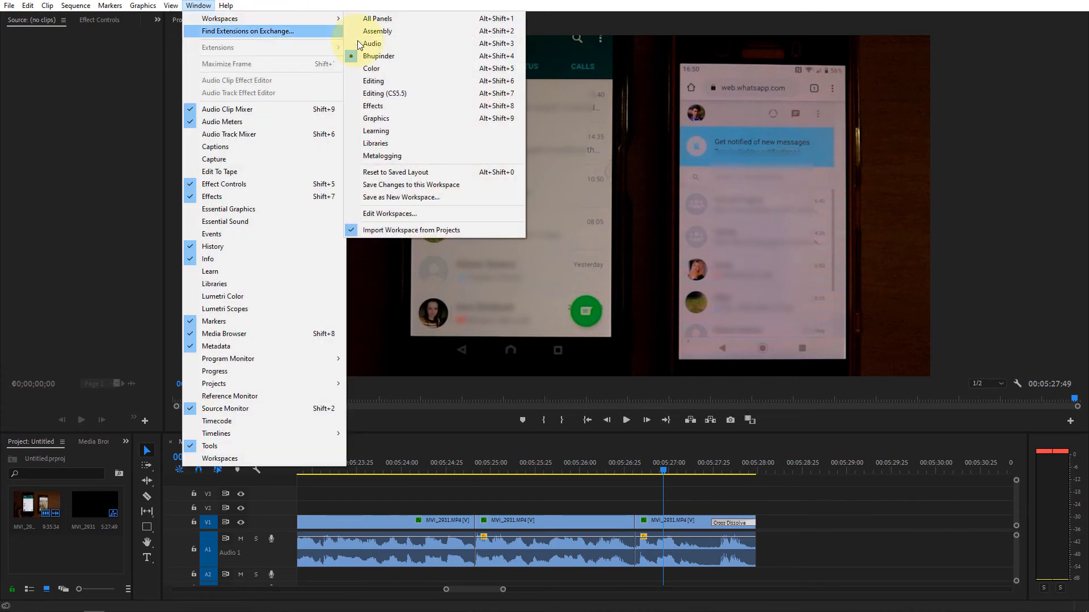
pyautogui.moveTo(381, 131)
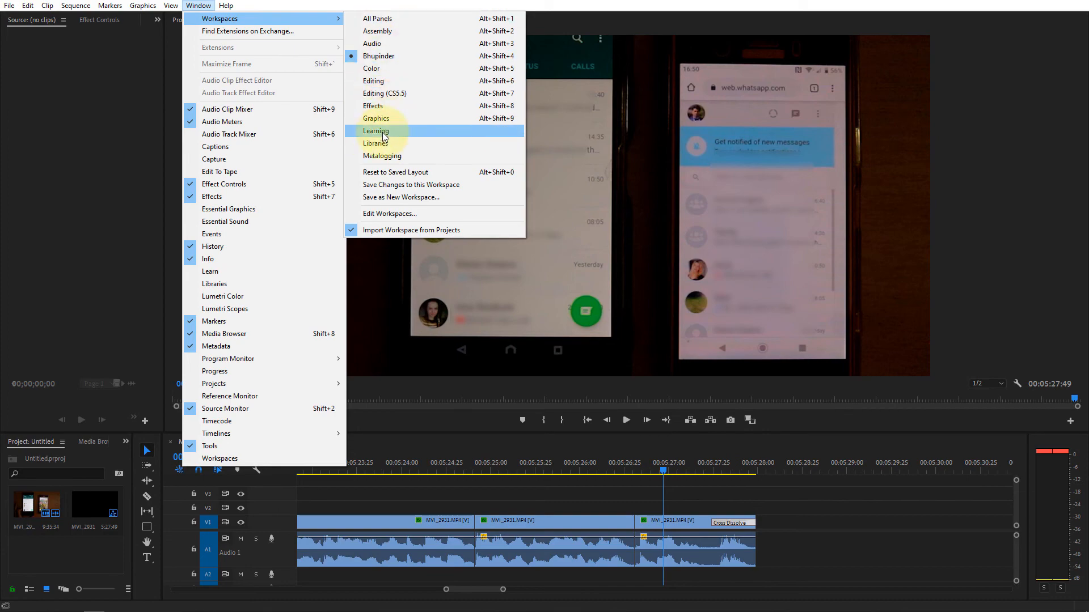
pyautogui.moveTo(390, 81)
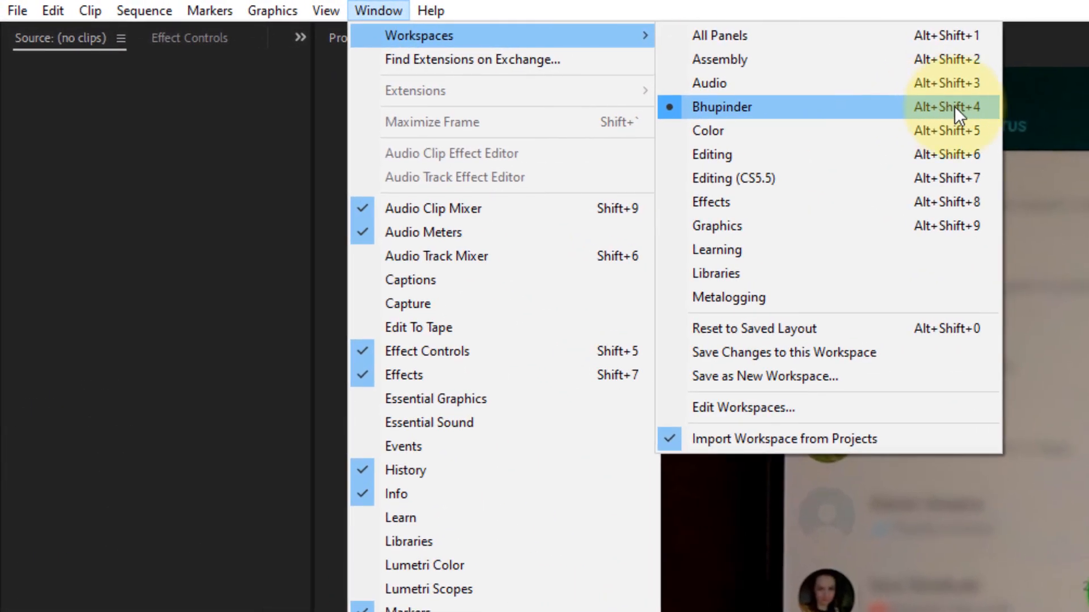
pyautogui.moveTo(937, 122)
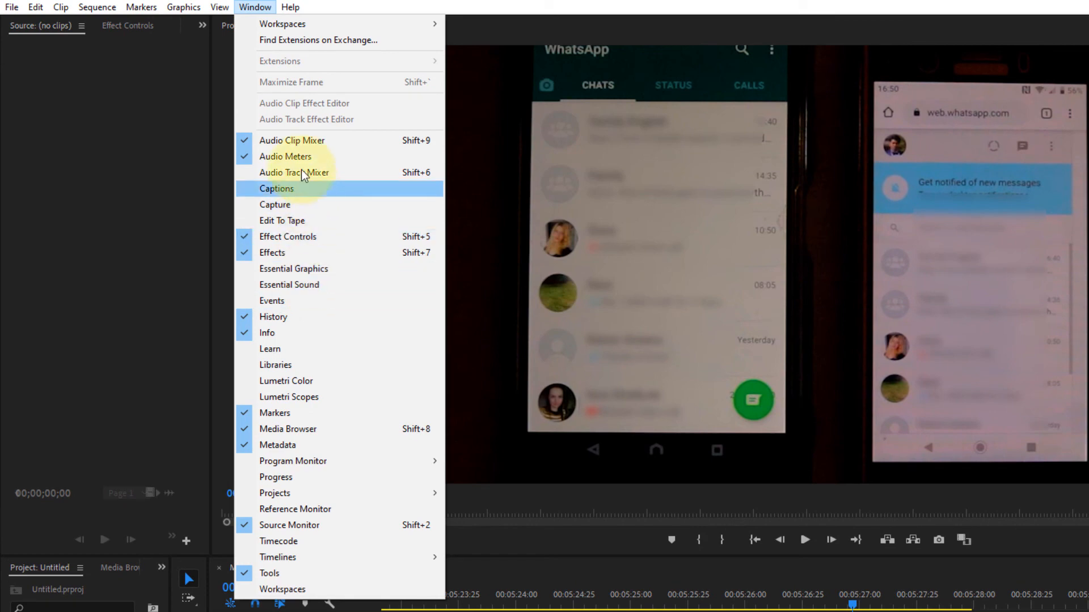
pyautogui.moveTo(314, 146)
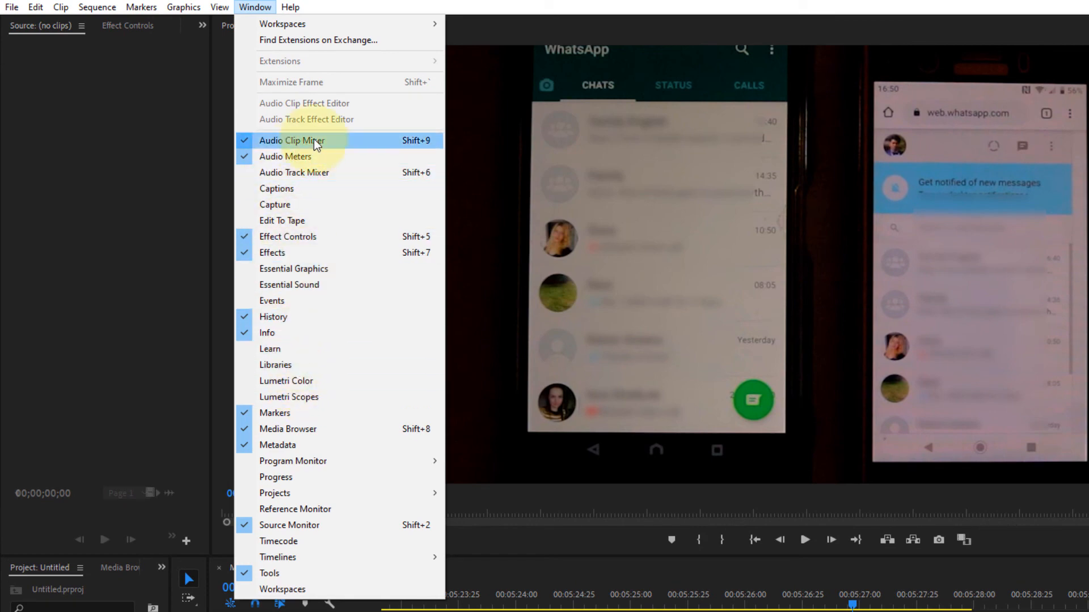
pyautogui.moveTo(314, 284)
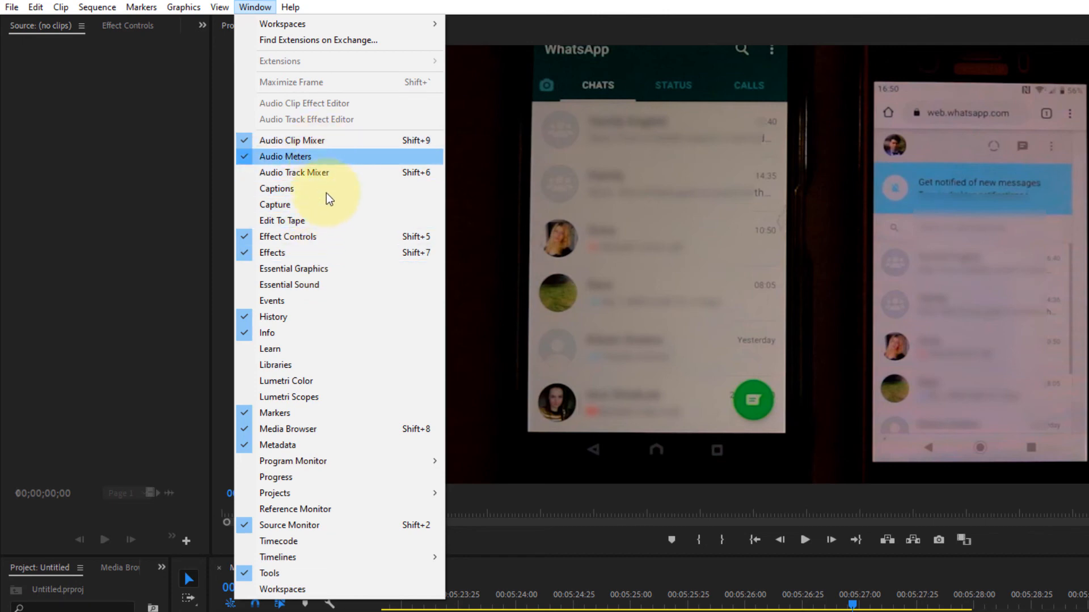
pyautogui.moveTo(352, 132)
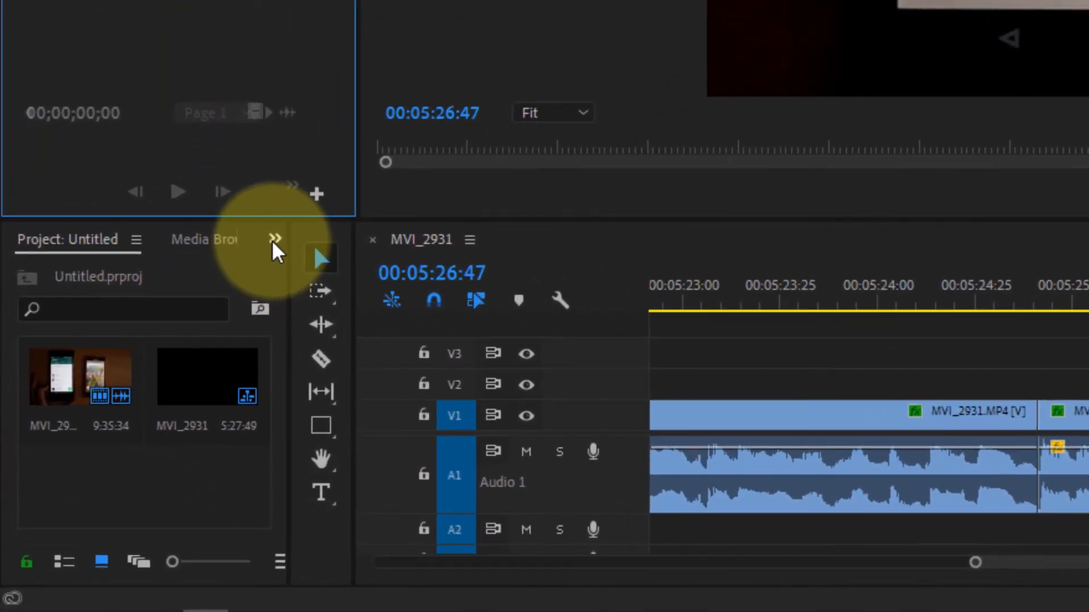
pyautogui.click(275, 239)
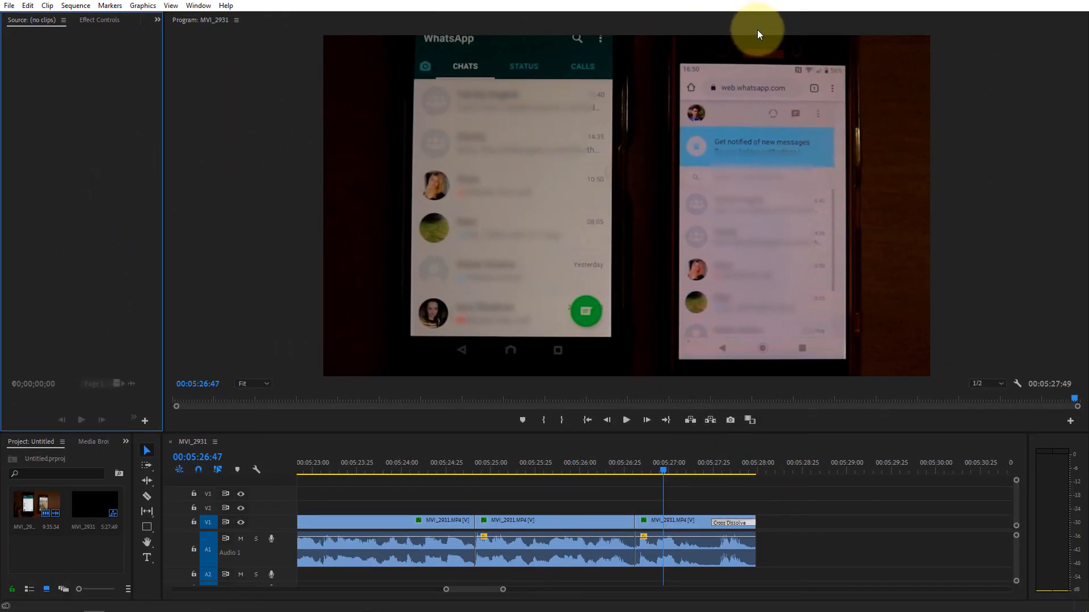
pyautogui.moveTo(757, 172)
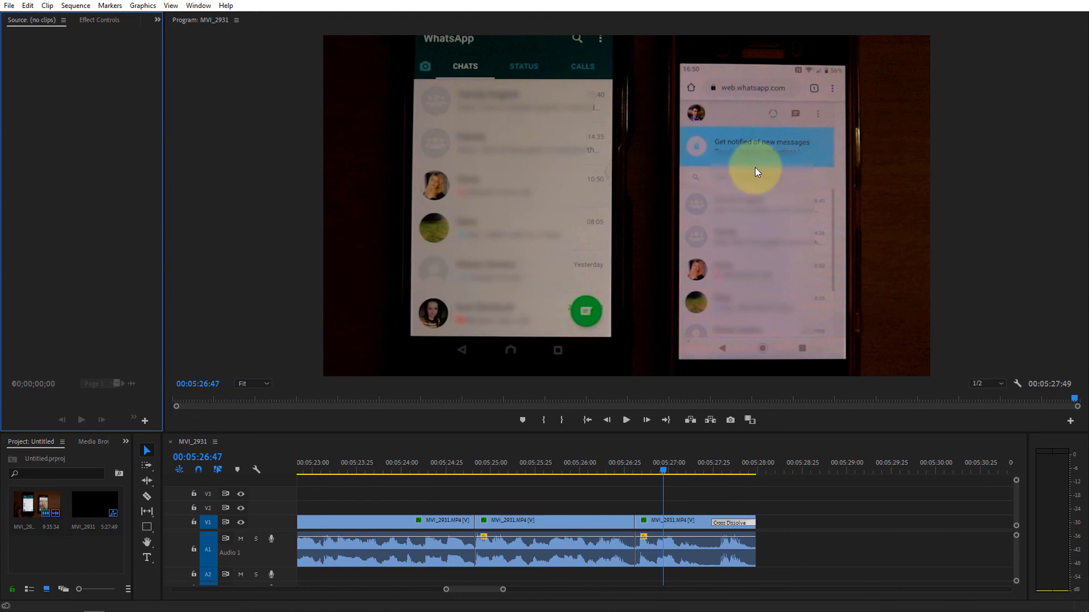
pyautogui.moveTo(374, 326)
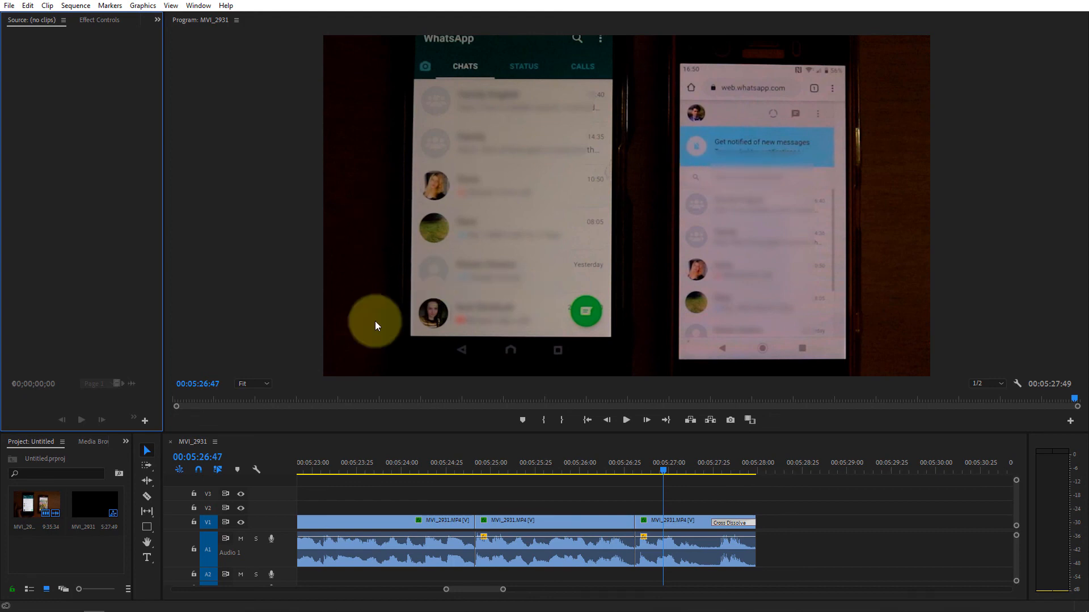